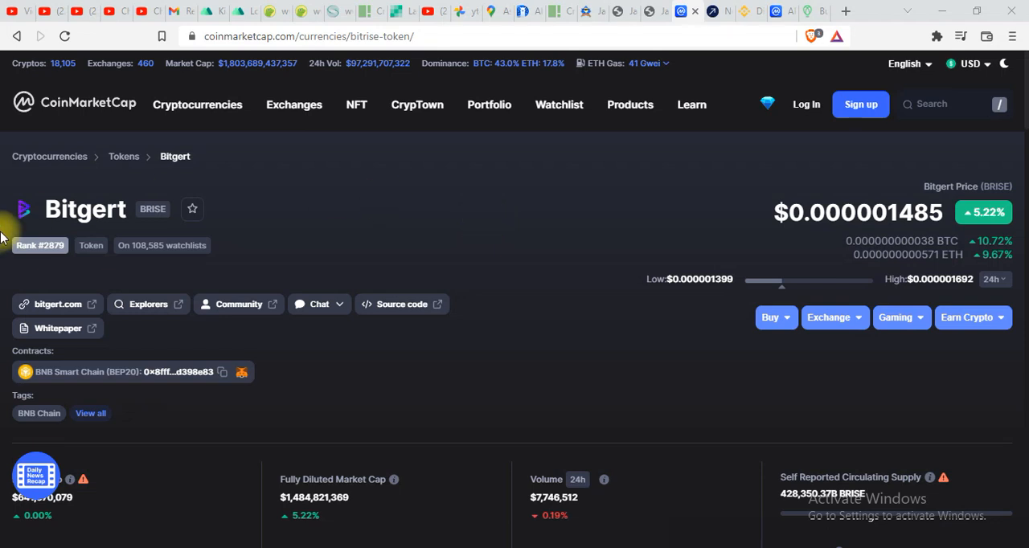
mouse_move(171, 212)
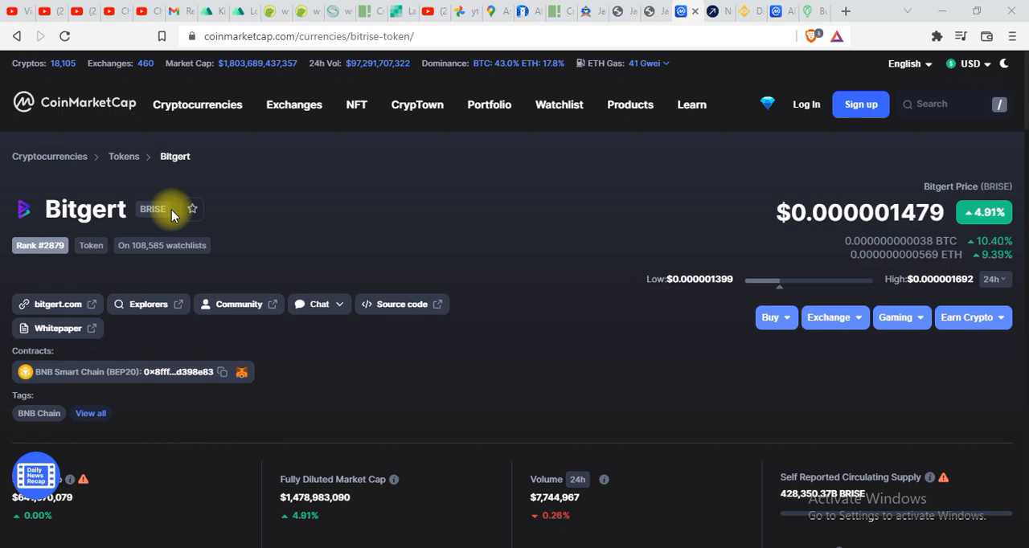
mouse_move(476, 151)
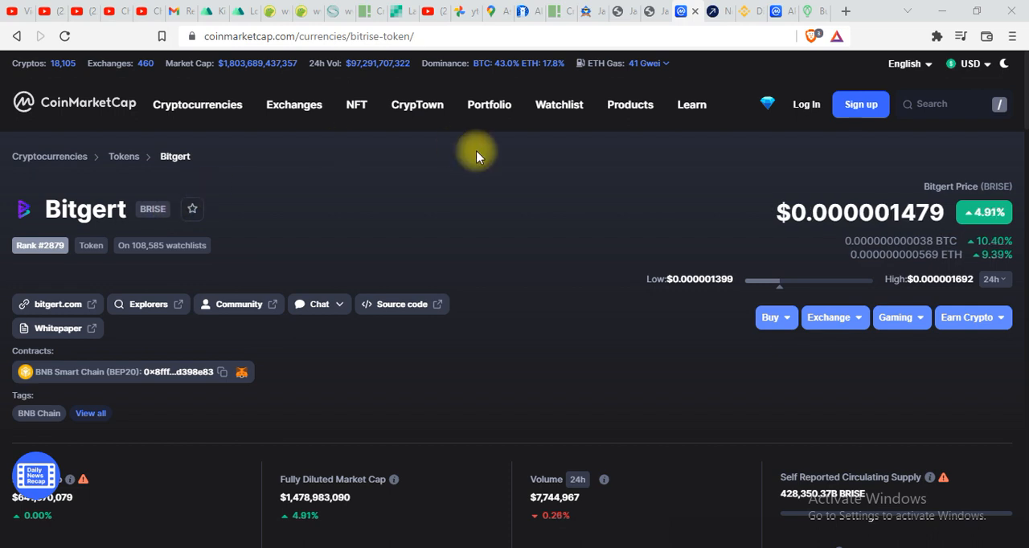
mouse_move(313, 242)
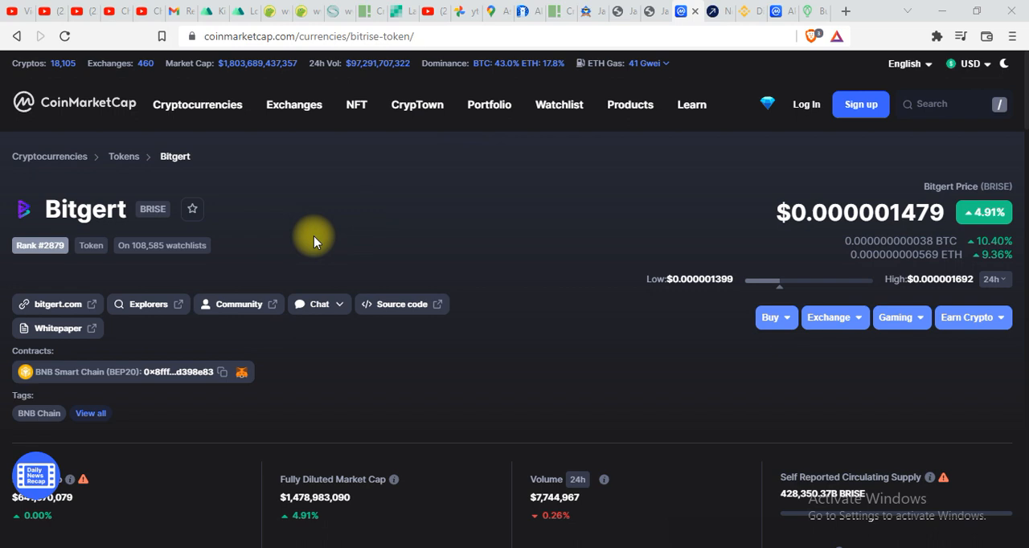
mouse_move(839, 109)
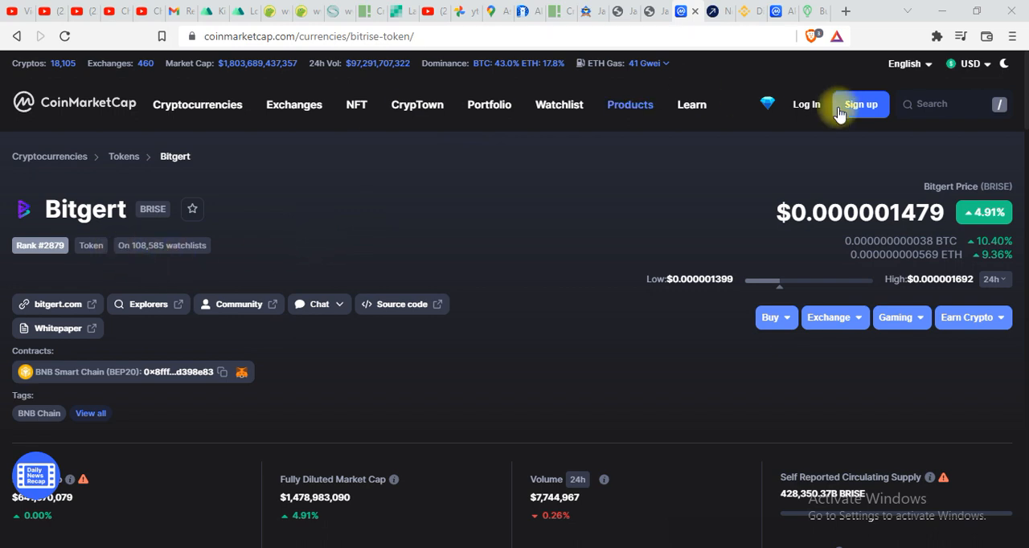
Show the Bitgert to USD chart over the ALL time range, revealing the March surge.
scroll(down, 3)
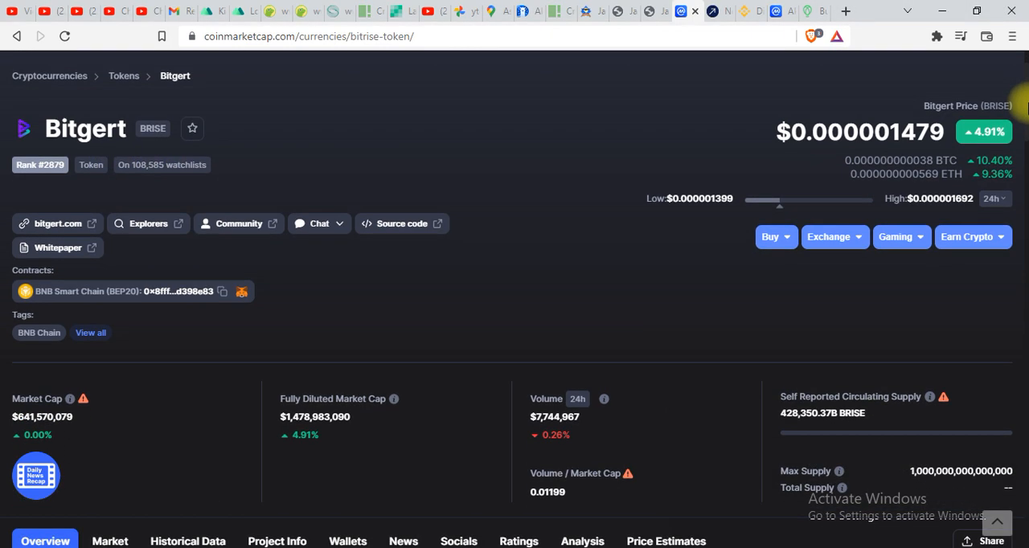
scroll(up, 3)
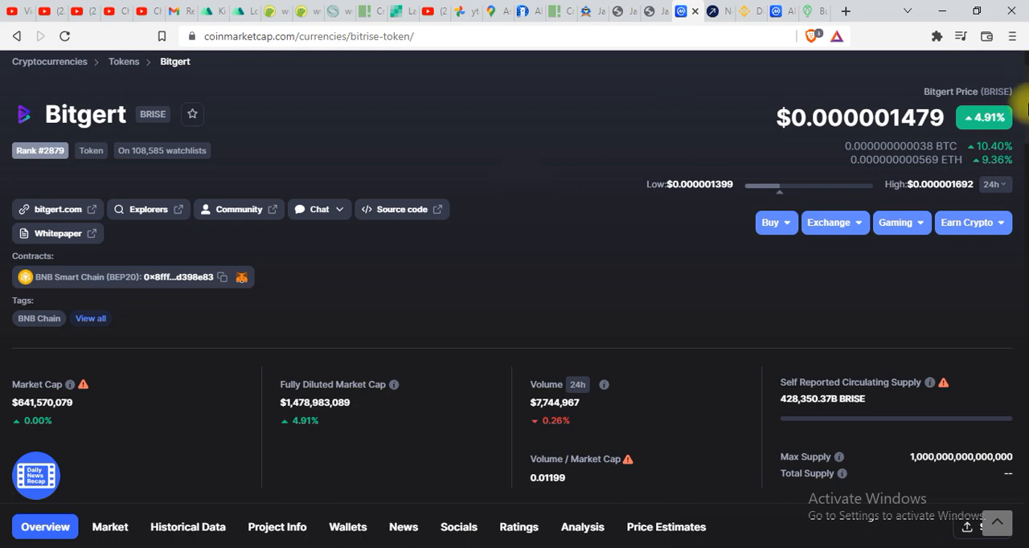
scroll(down, 3)
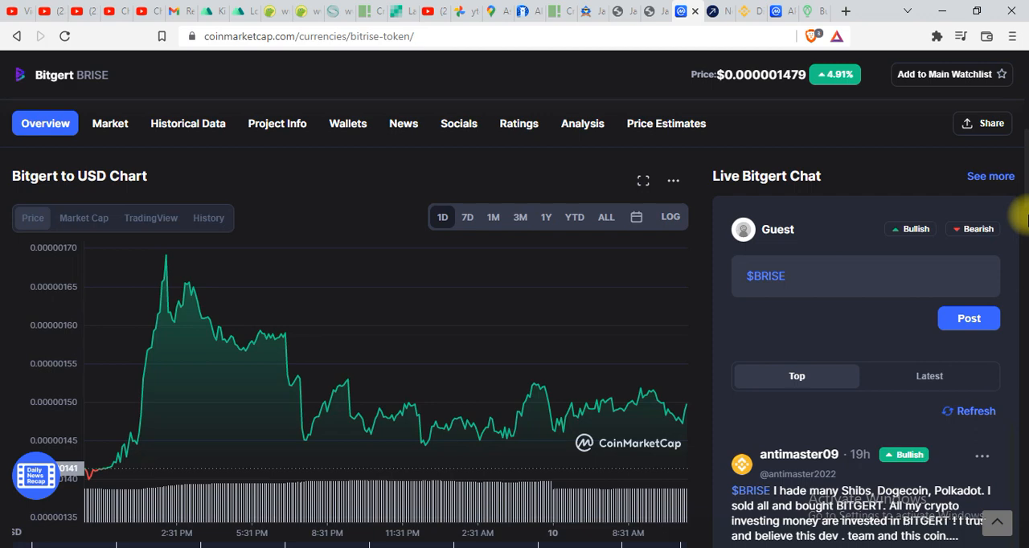
mouse_move(238, 374)
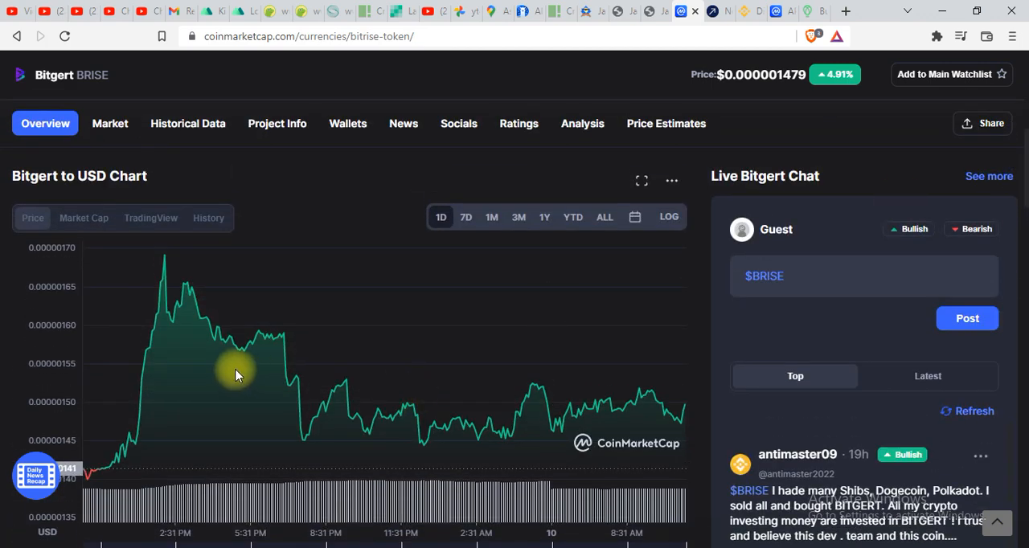
click(601, 217)
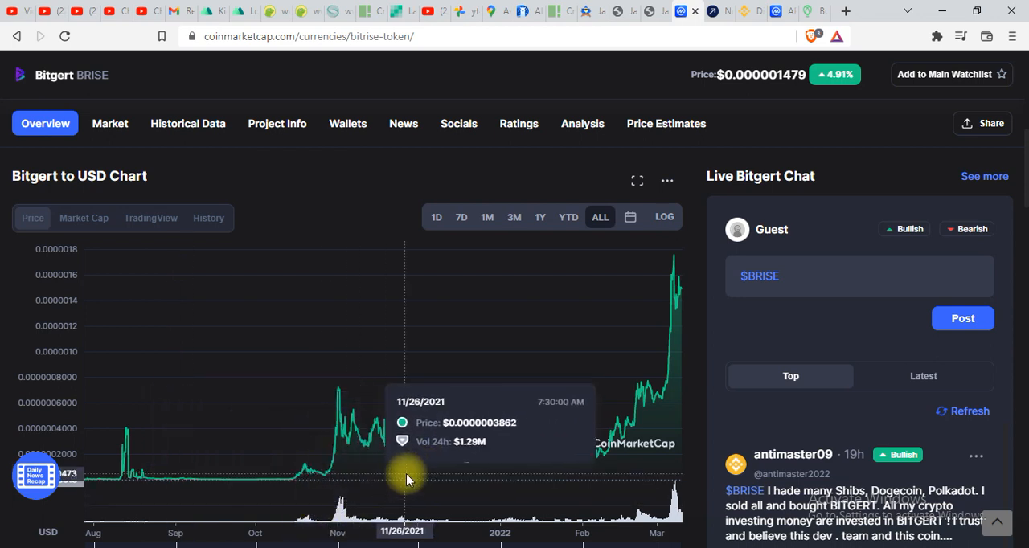
mouse_move(630, 412)
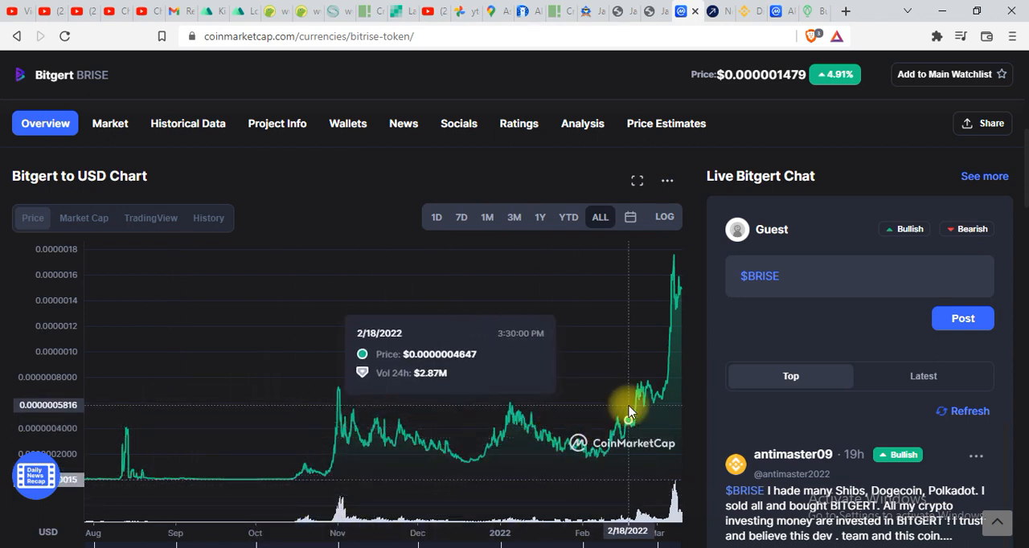
mouse_move(238, 502)
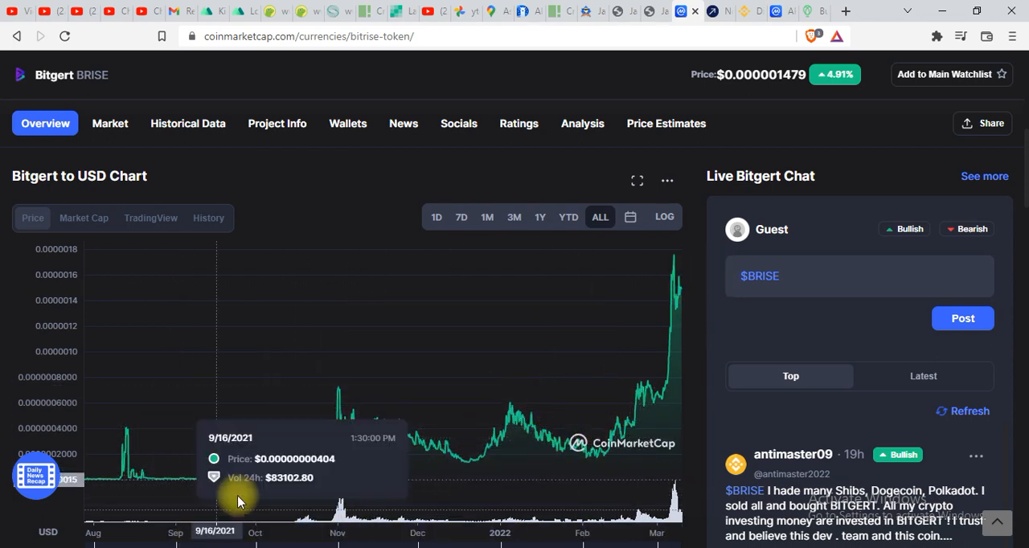
mouse_move(764, 421)
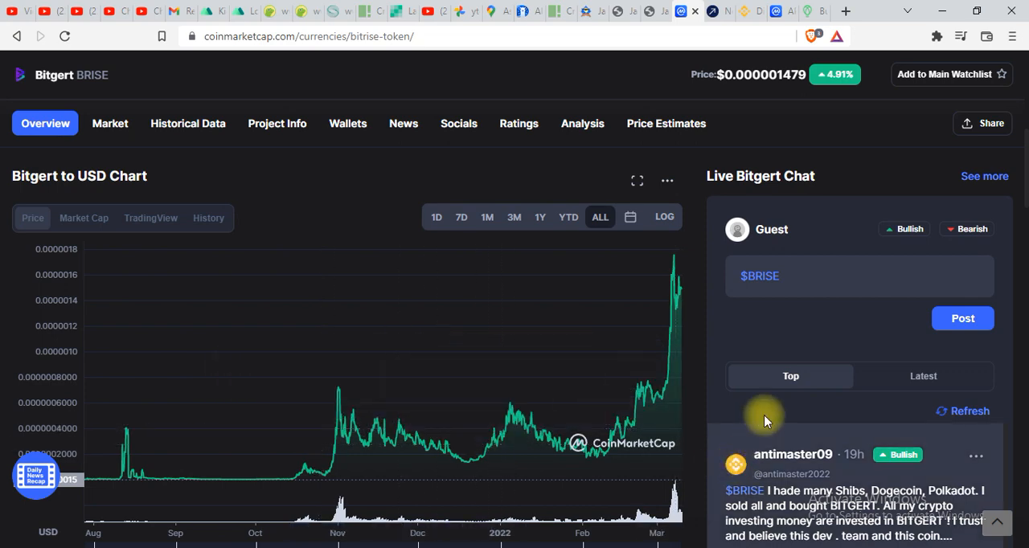
scroll(down, 3)
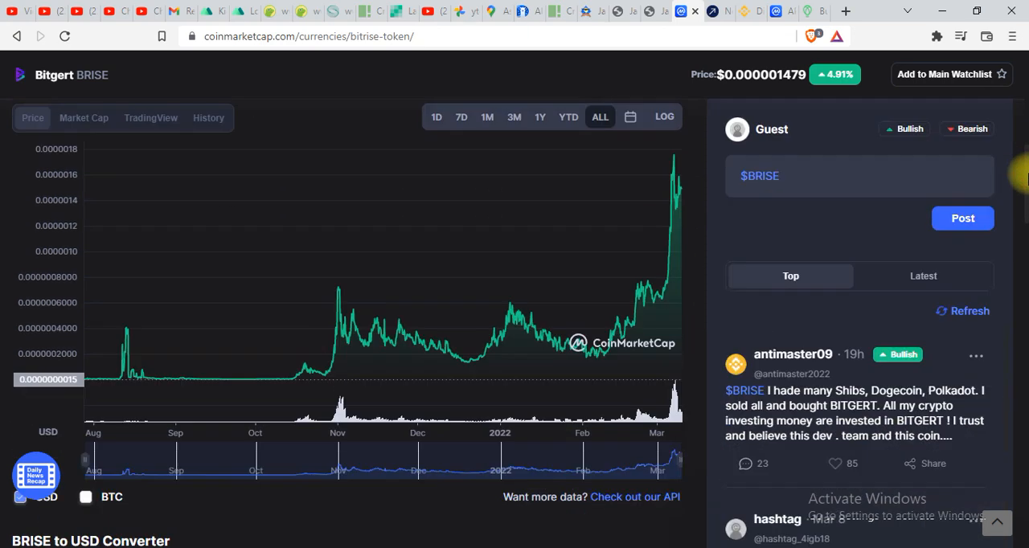
scroll(down, 3)
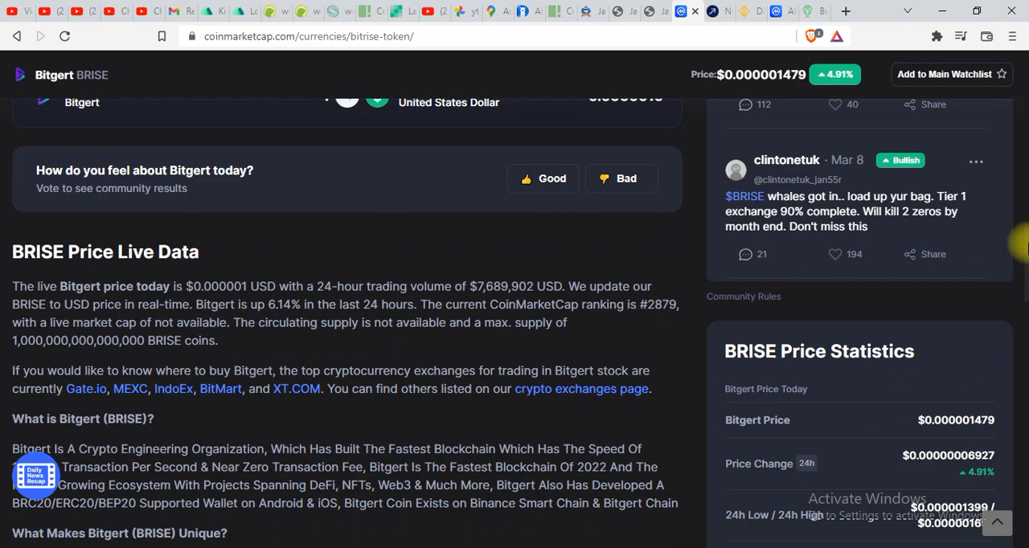
scroll(down, 3)
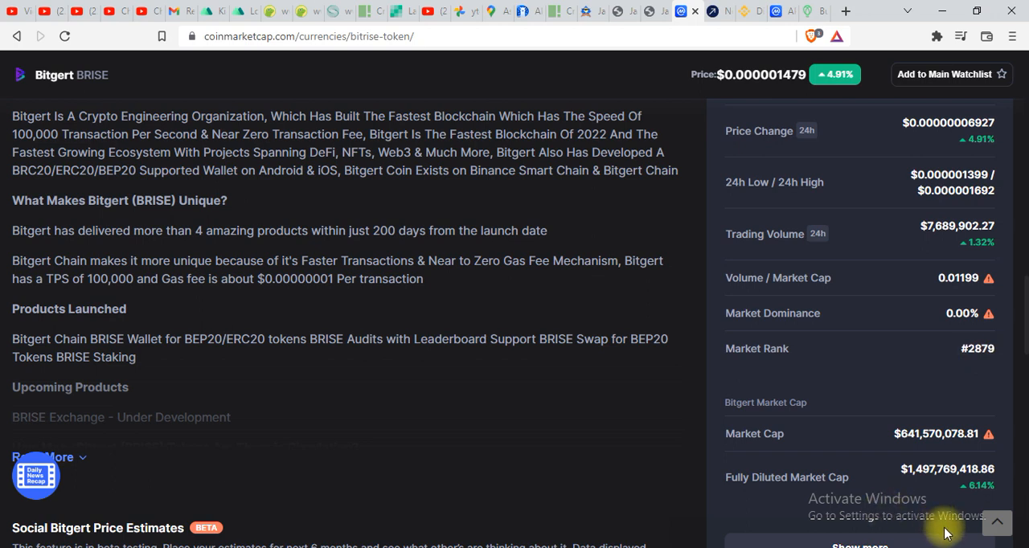
mouse_move(87, 279)
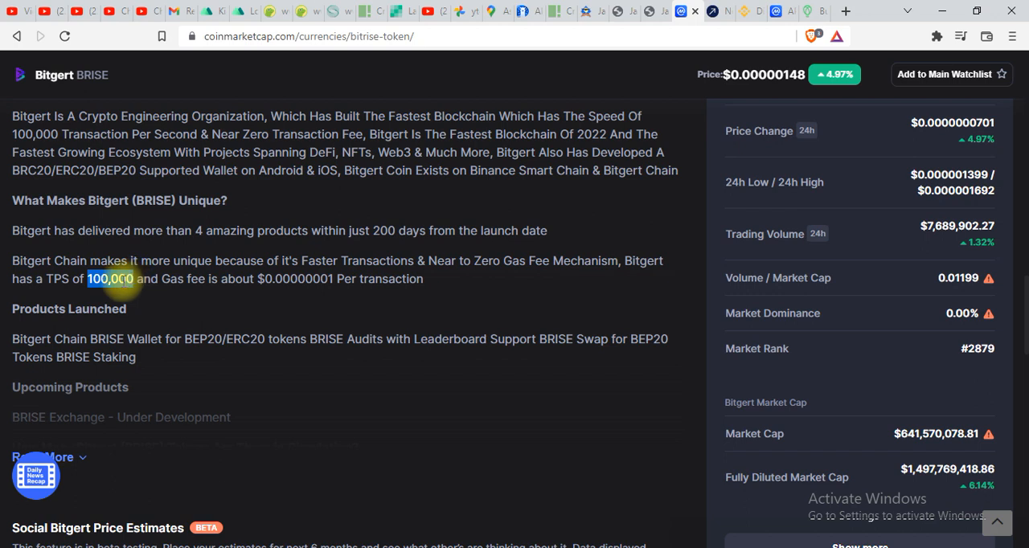
mouse_move(58, 280)
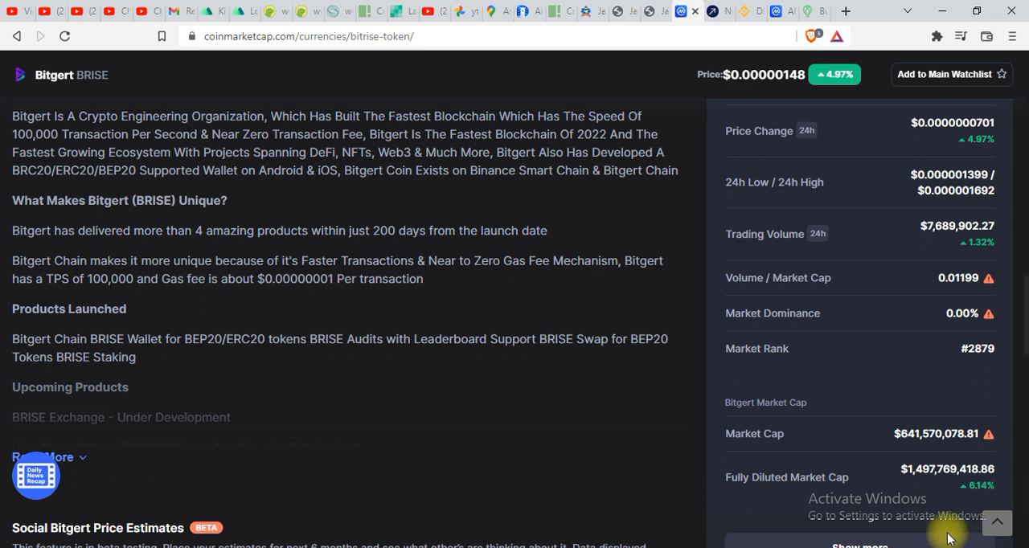
mouse_move(502, 440)
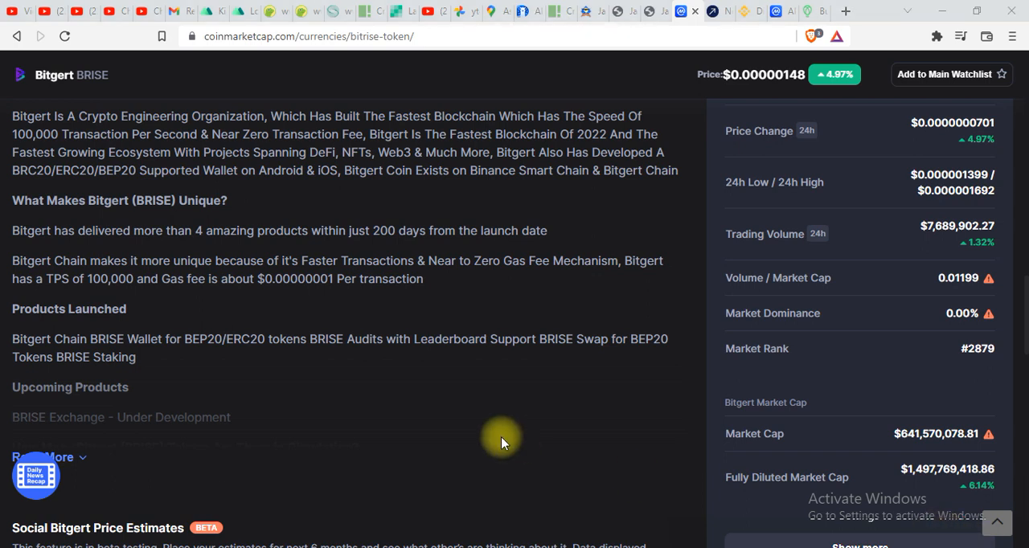
mouse_move(426, 437)
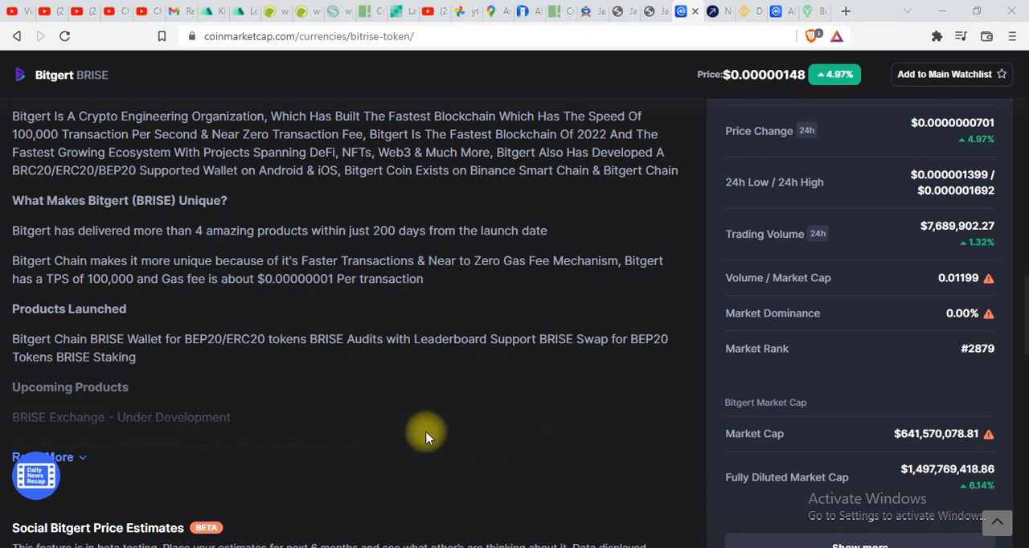
mouse_move(587, 142)
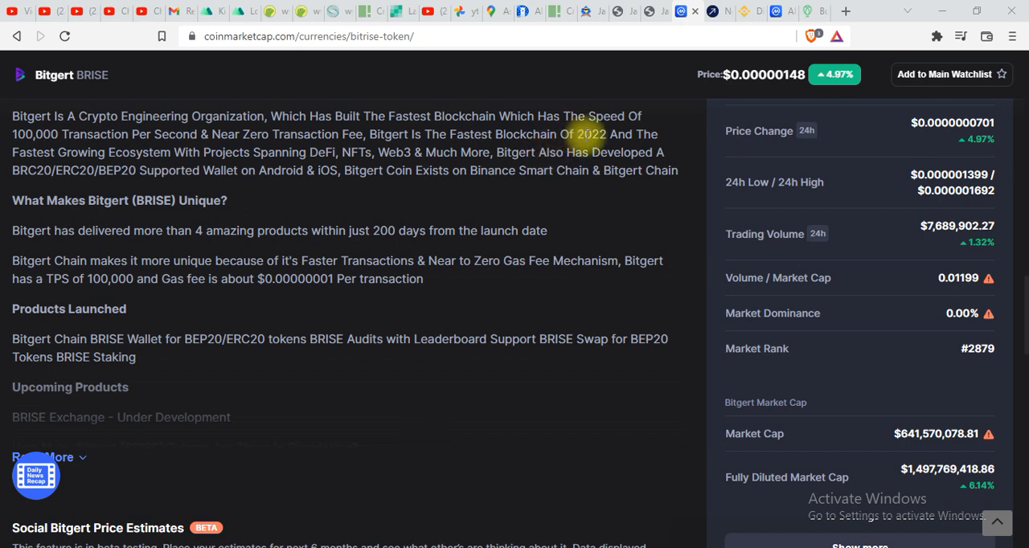
mouse_move(469, 267)
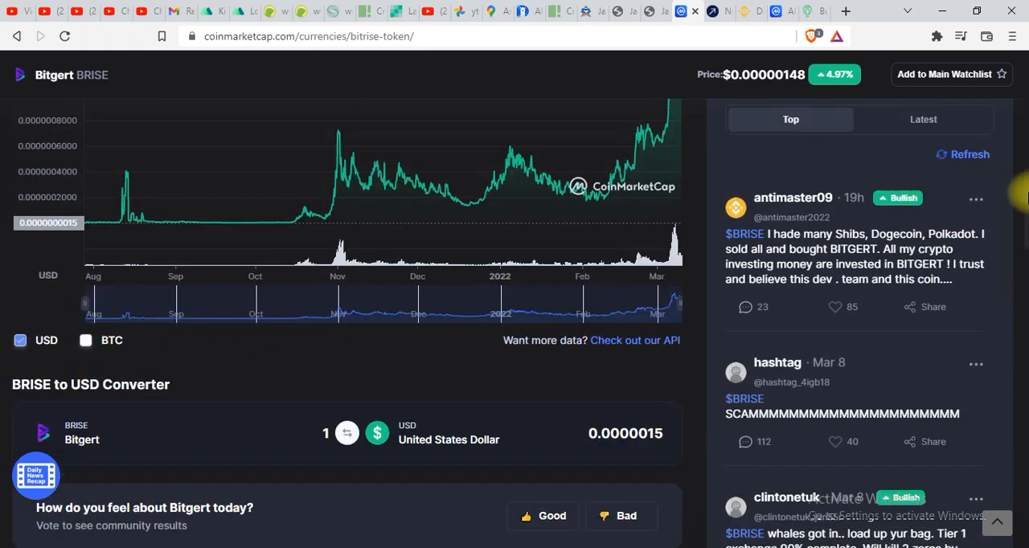
scroll(up, 3)
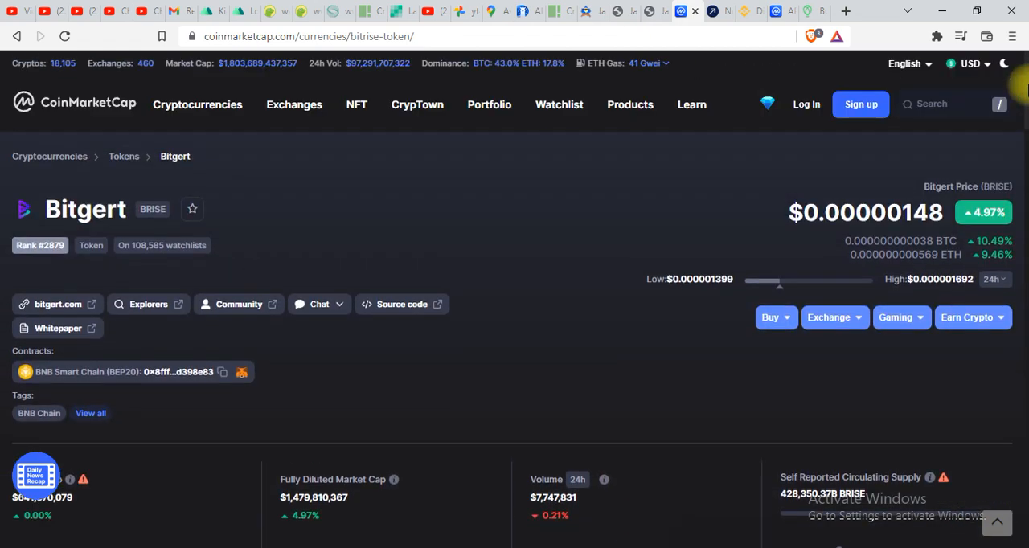
mouse_move(456, 270)
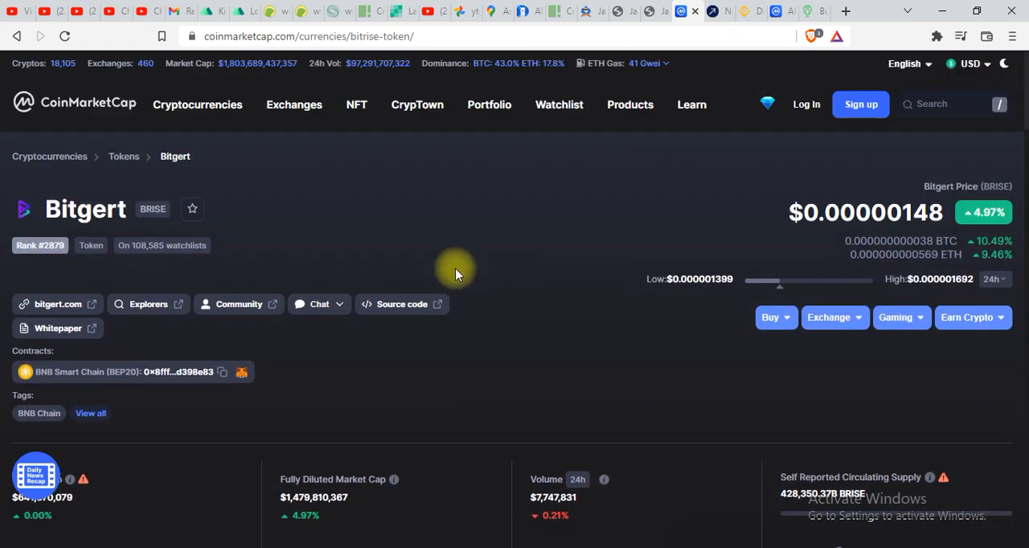
mouse_move(452, 247)
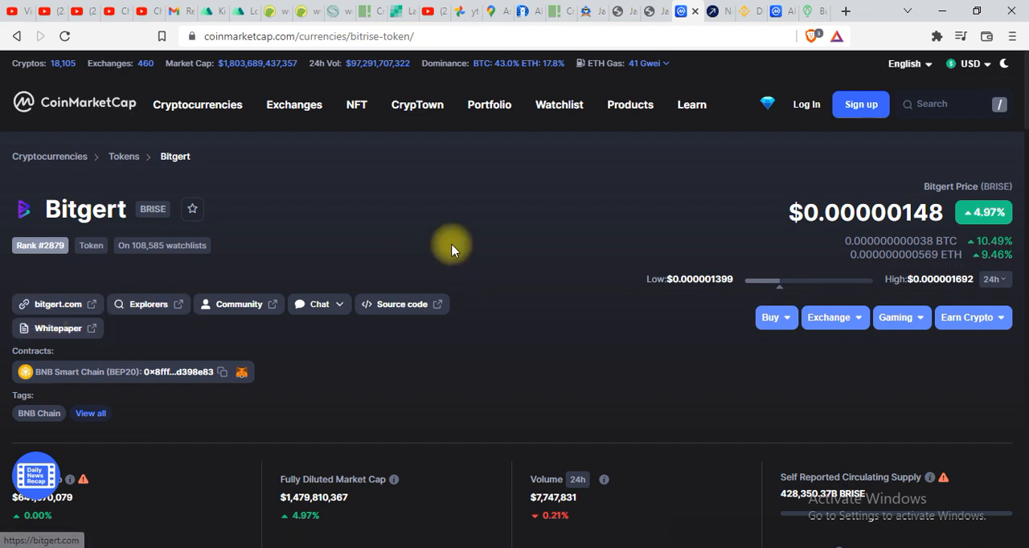
mouse_move(58, 303)
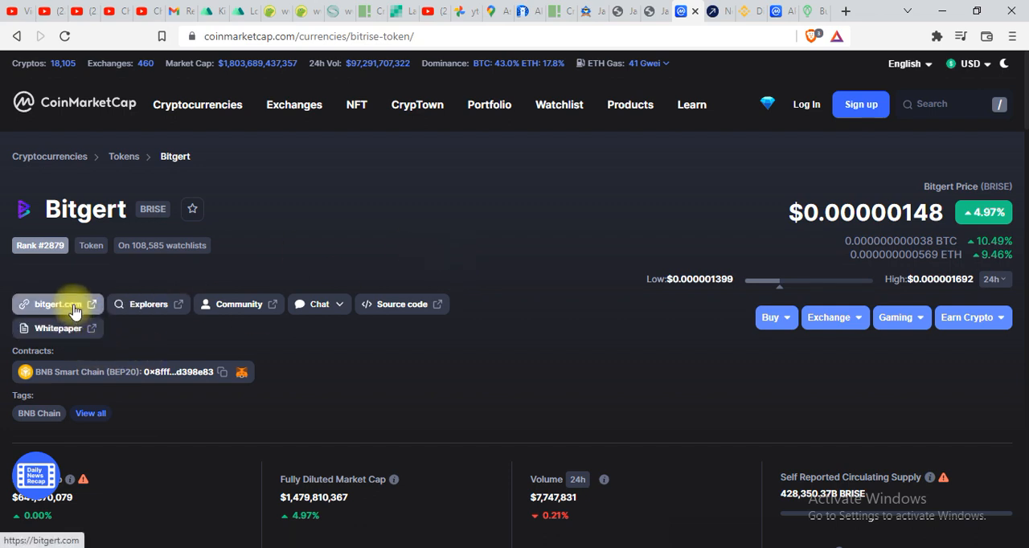
Bring up the bitgert.com homepage promoting Bitgert Chain, BRISE staking and the audit report.
click(55, 304)
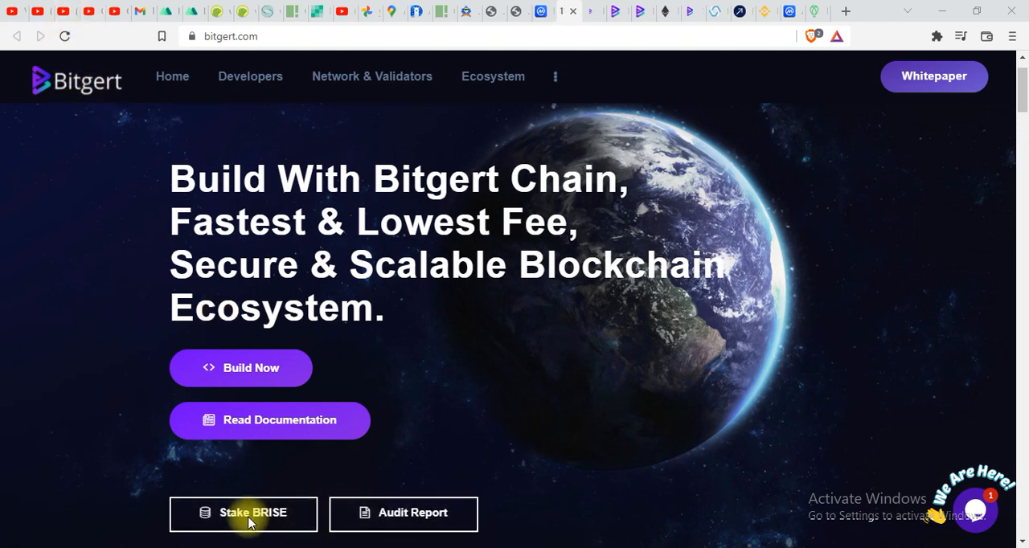
mouse_move(244, 515)
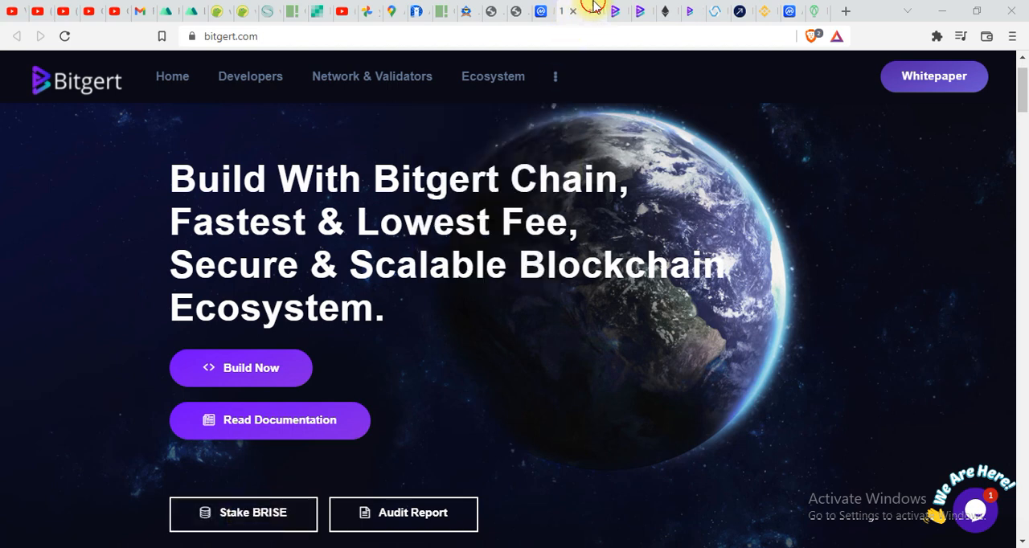
Go to the Stake BRISE dashboard and down to the $BRISE Calculator.
click(243, 513)
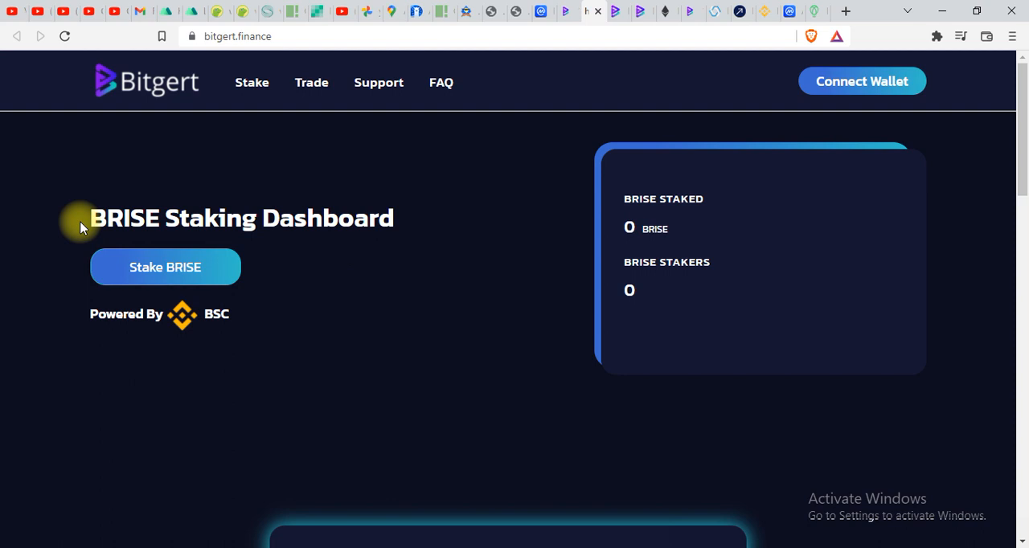
mouse_move(261, 238)
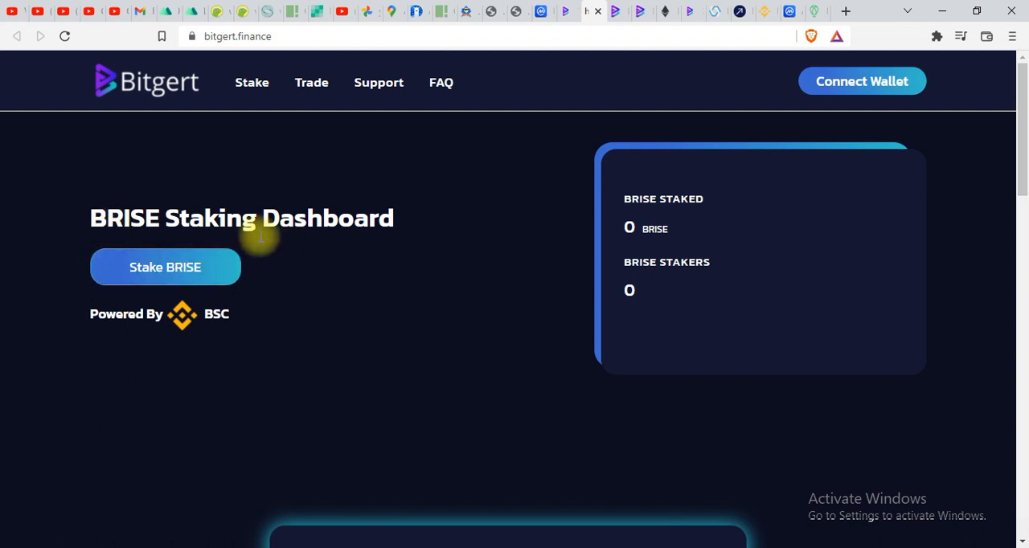
mouse_move(148, 276)
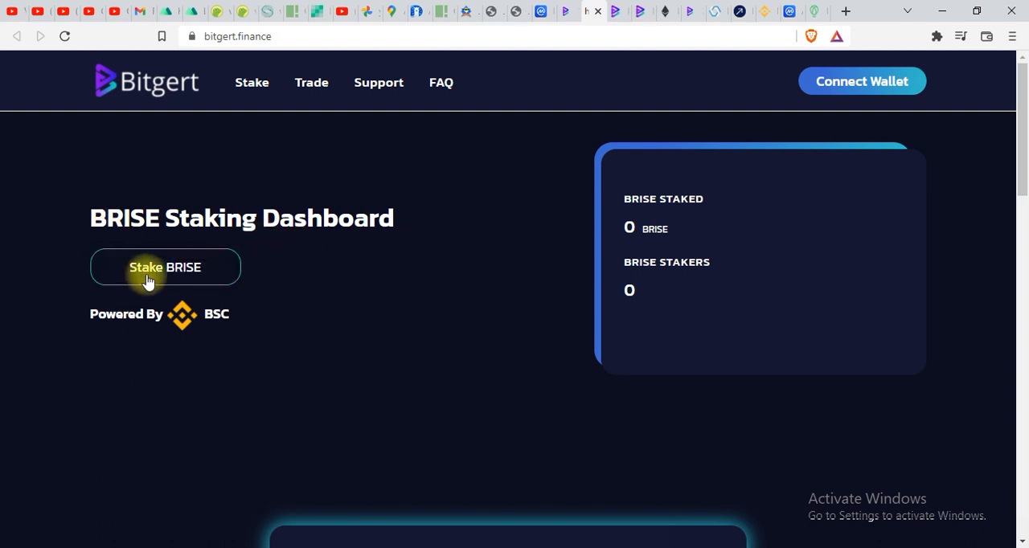
mouse_move(120, 314)
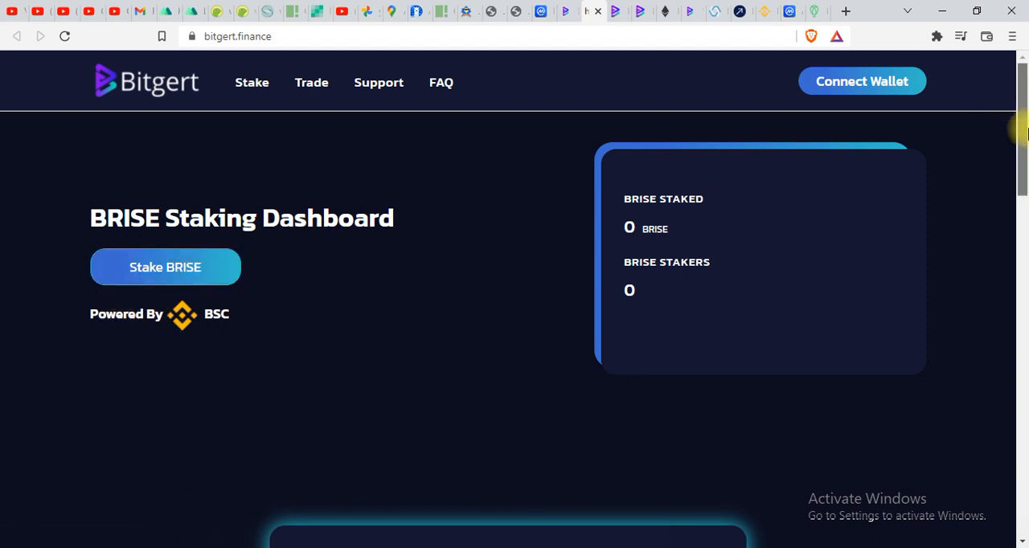
scroll(down, 3)
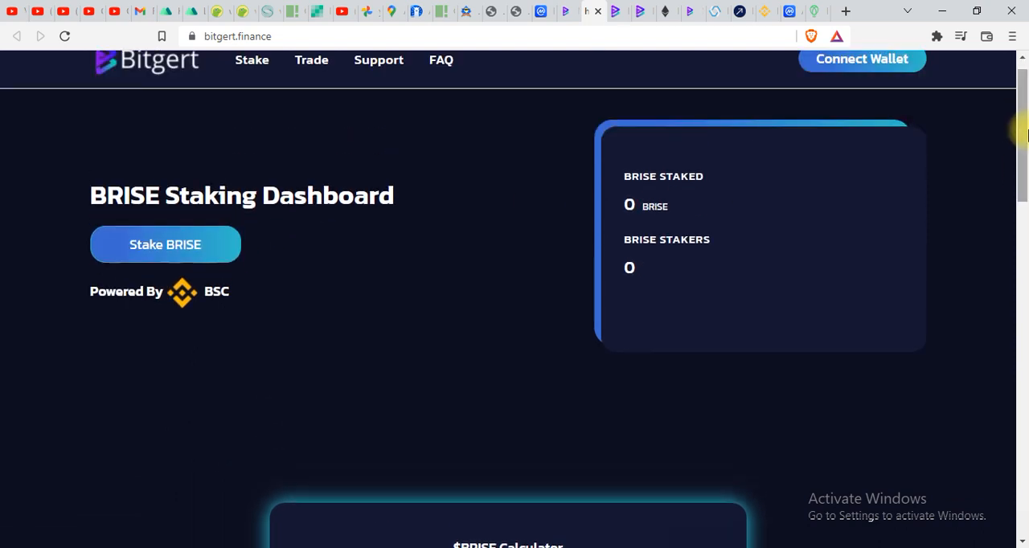
scroll(down, 3)
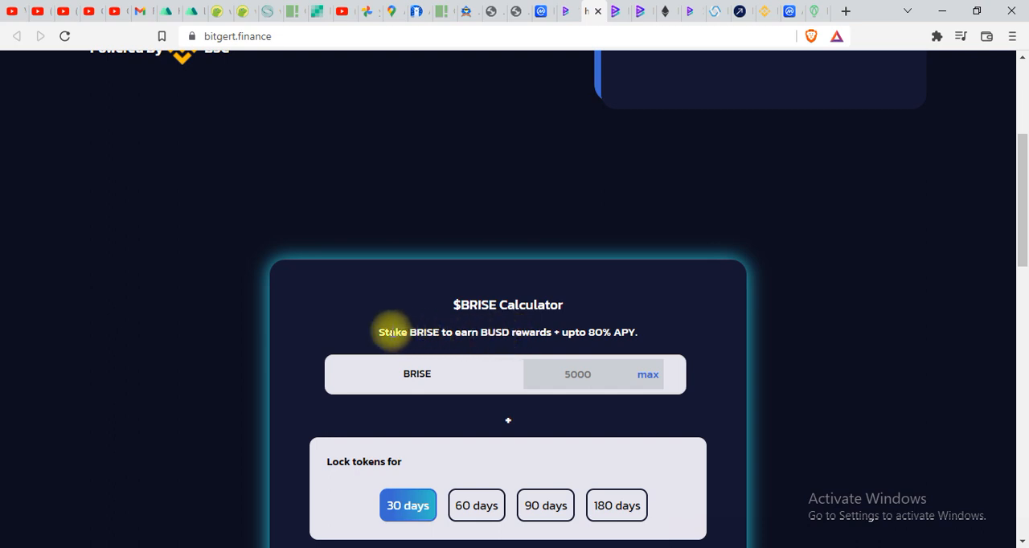
mouse_move(489, 336)
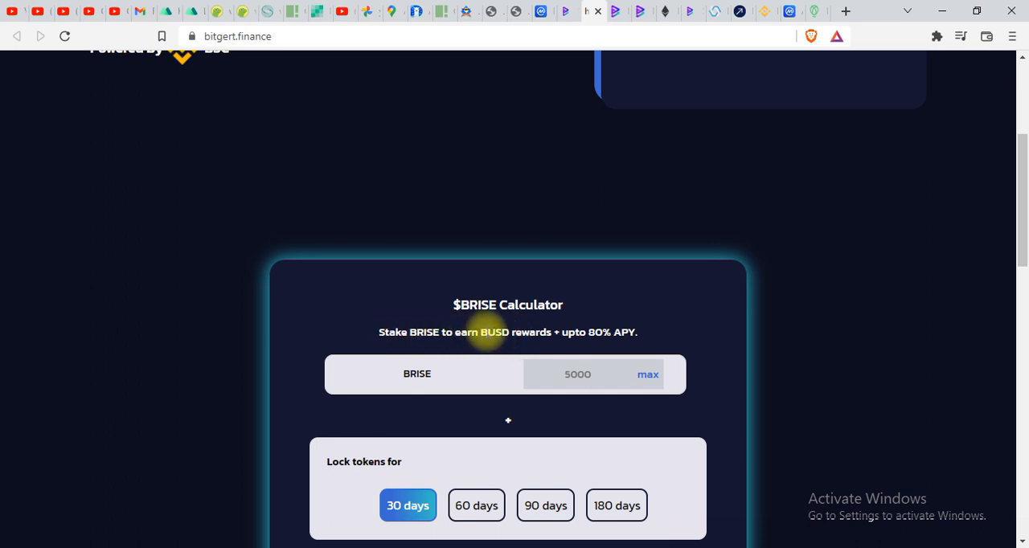
mouse_move(566, 338)
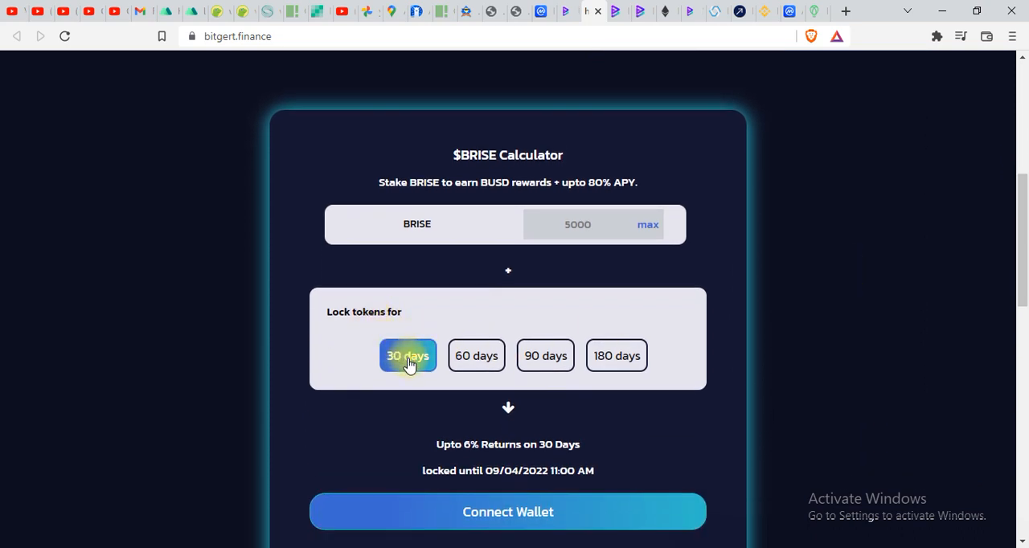
Compare 30, 60 and 90-day locks, then settle on 180 days showing up to 45% returns.
click(476, 356)
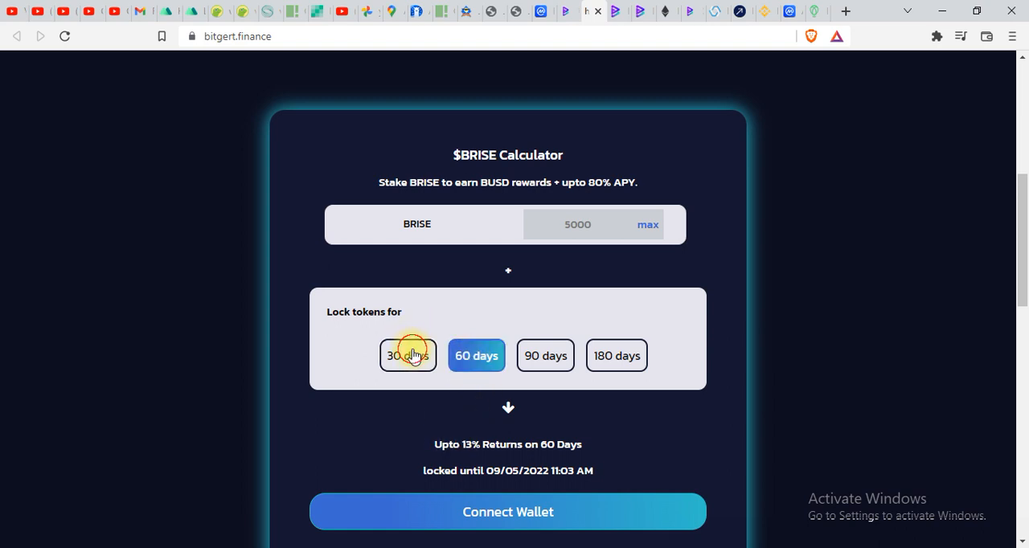
click(409, 356)
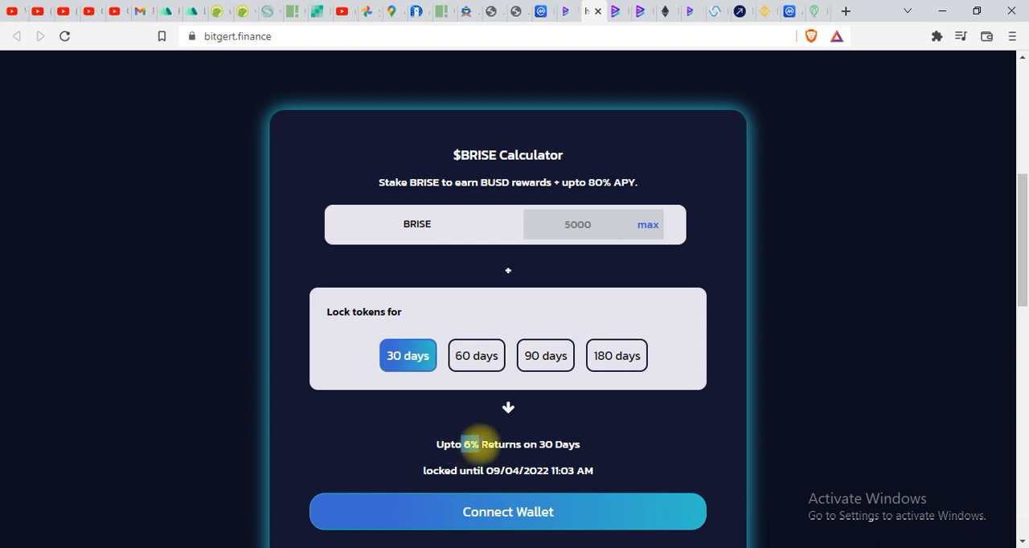
mouse_move(476, 355)
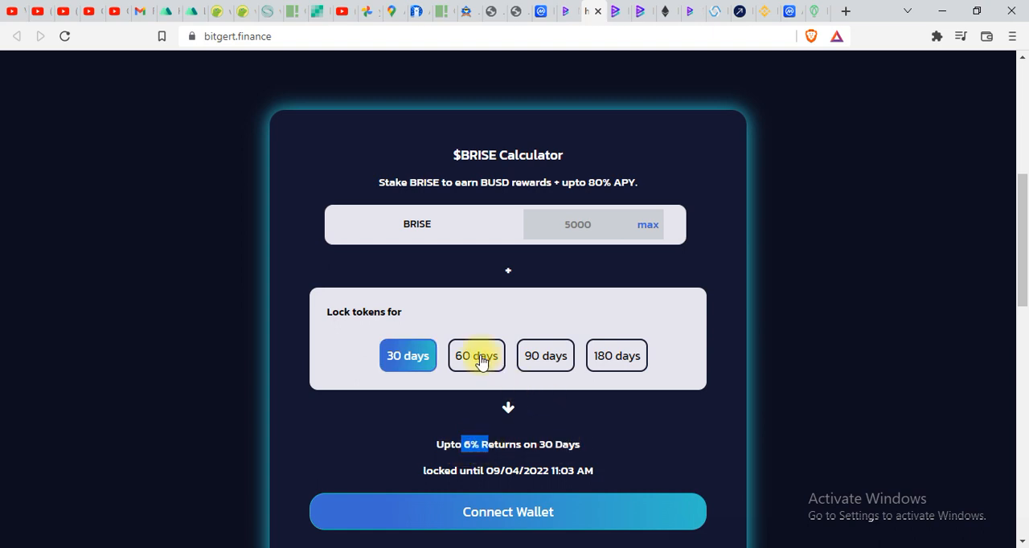
click(476, 356)
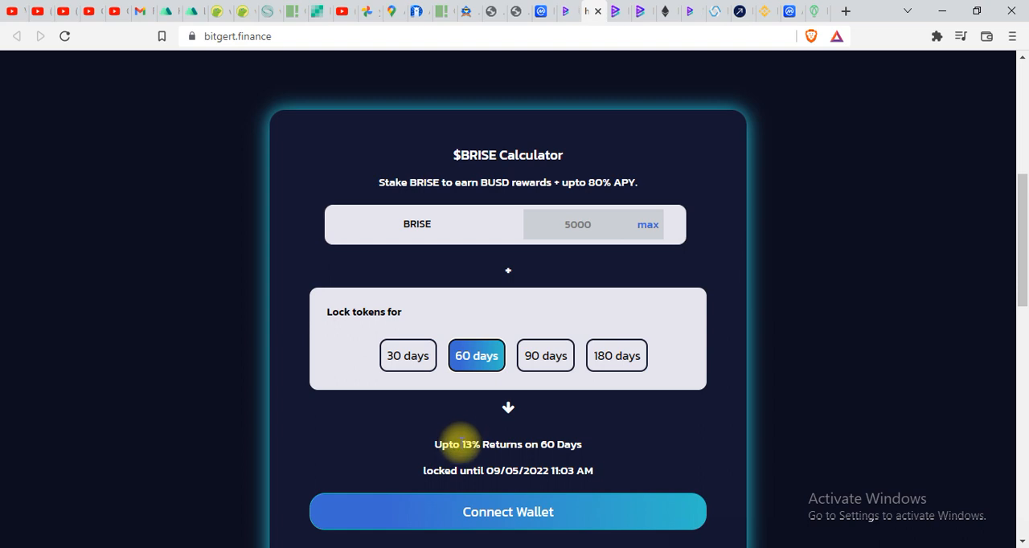
mouse_move(564, 330)
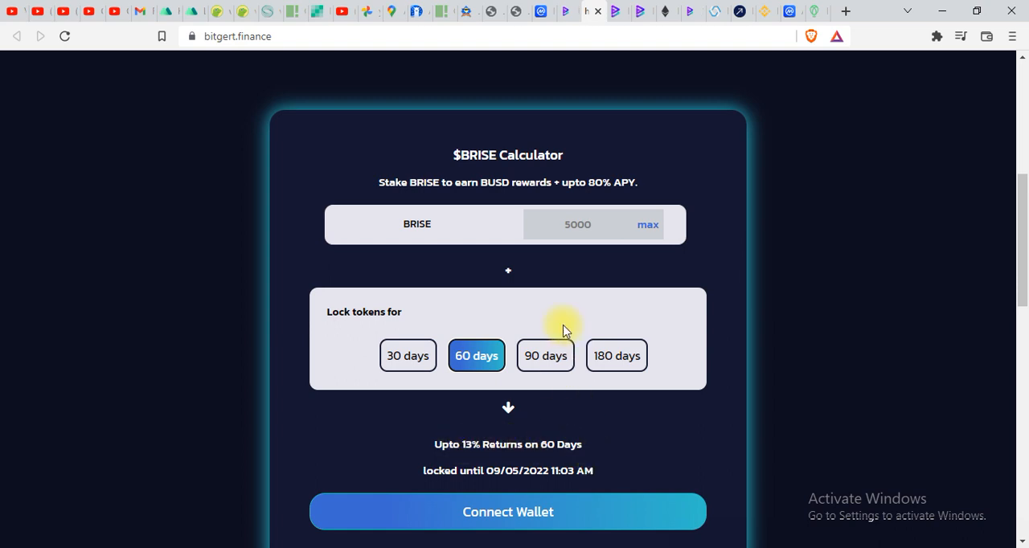
click(545, 355)
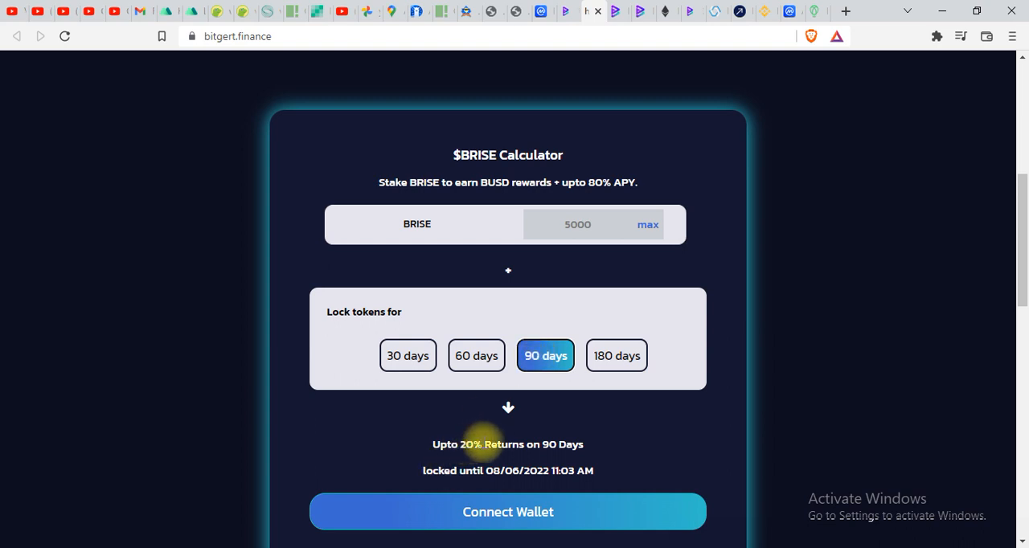
mouse_move(618, 357)
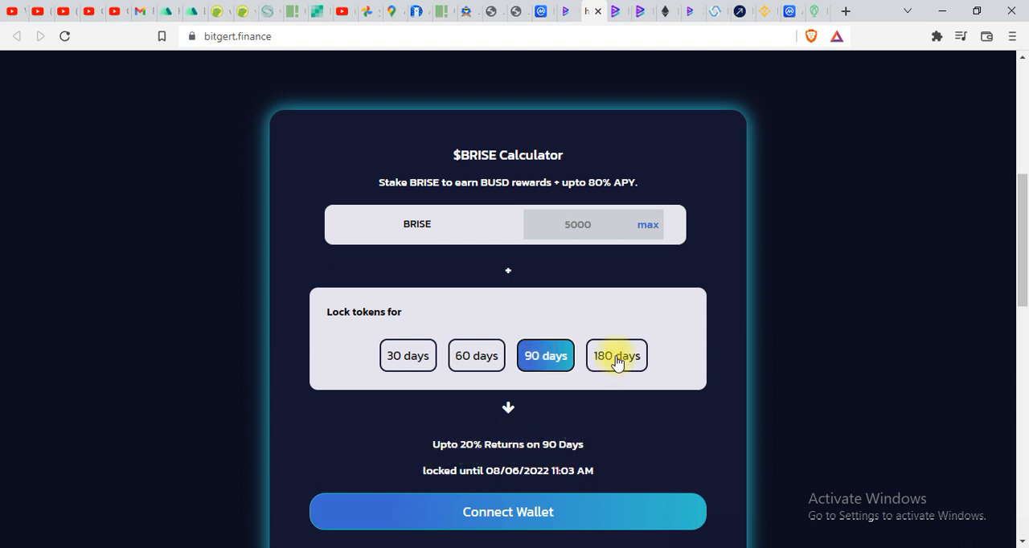
click(616, 356)
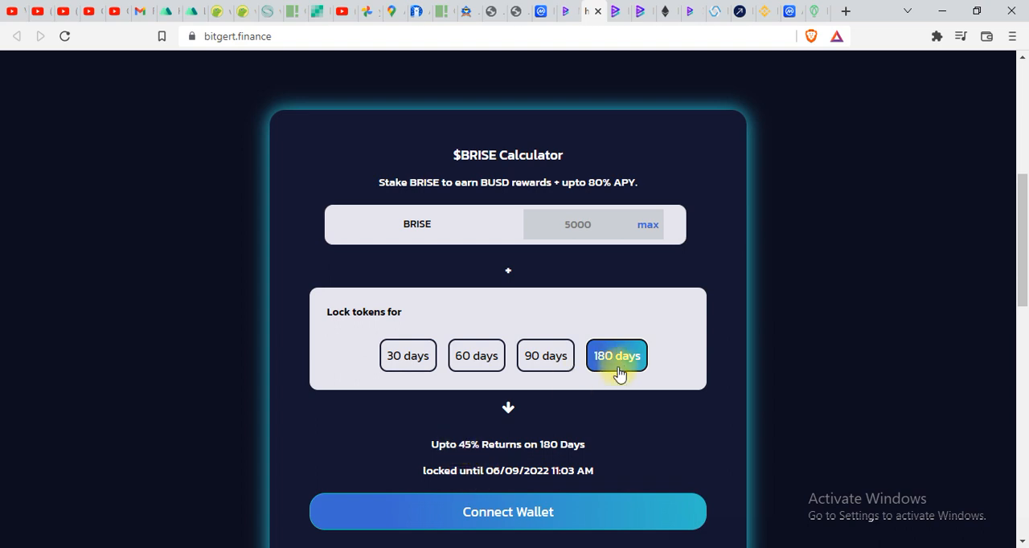
mouse_move(479, 431)
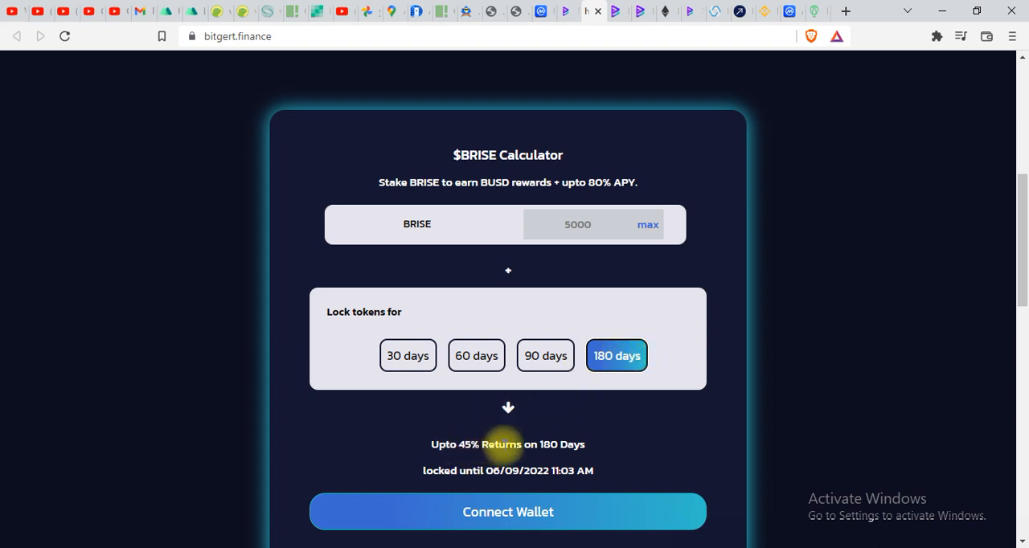
mouse_move(521, 489)
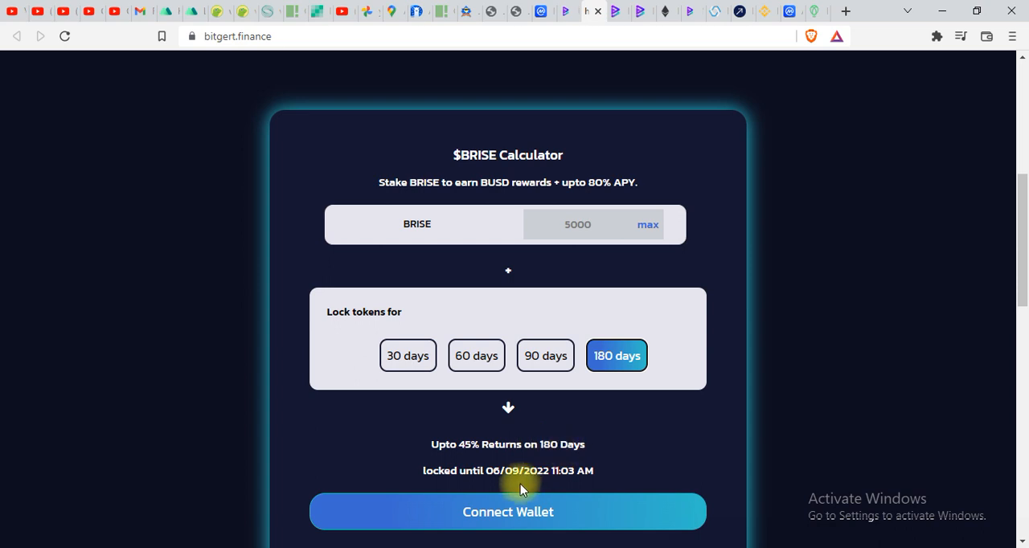
scroll(down, 3)
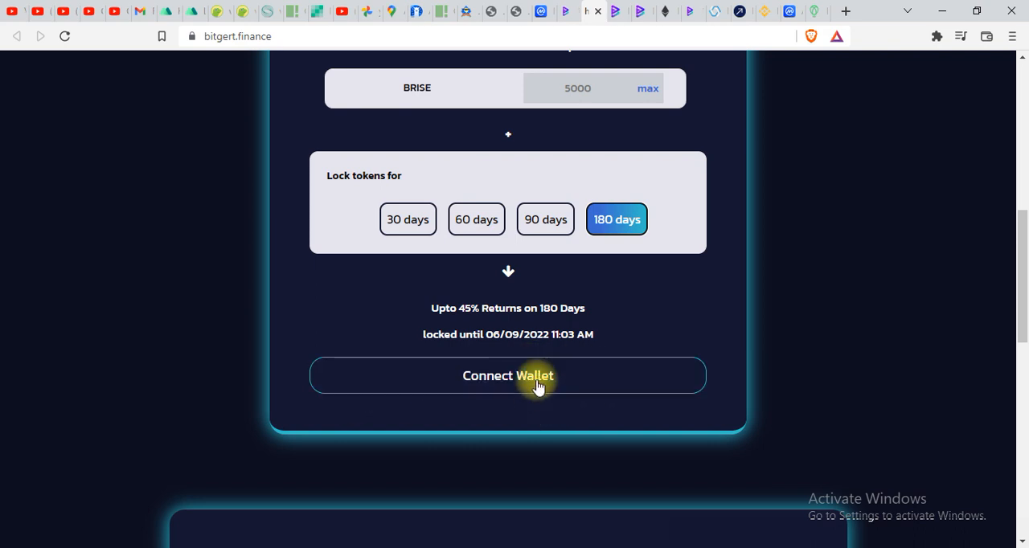
click(508, 374)
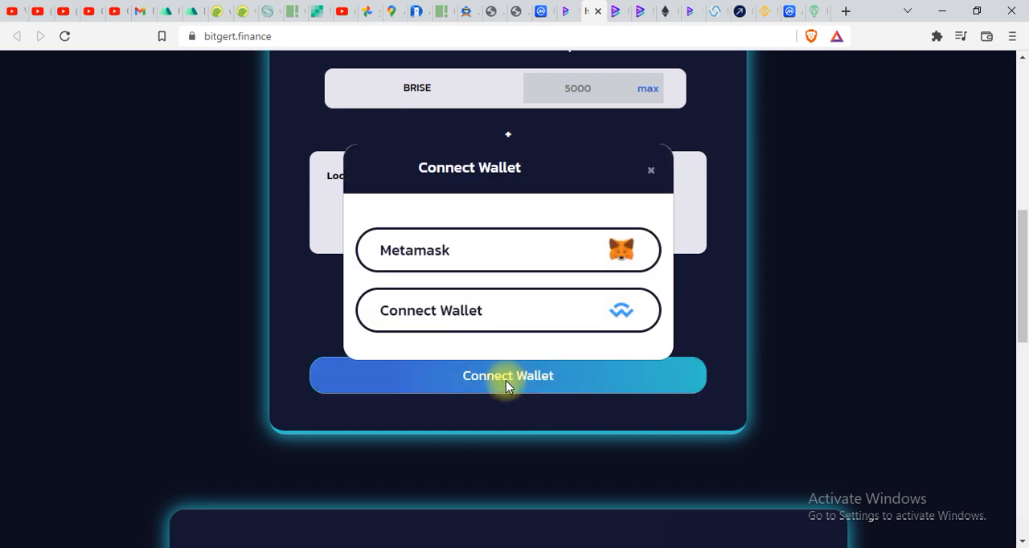
mouse_move(410, 267)
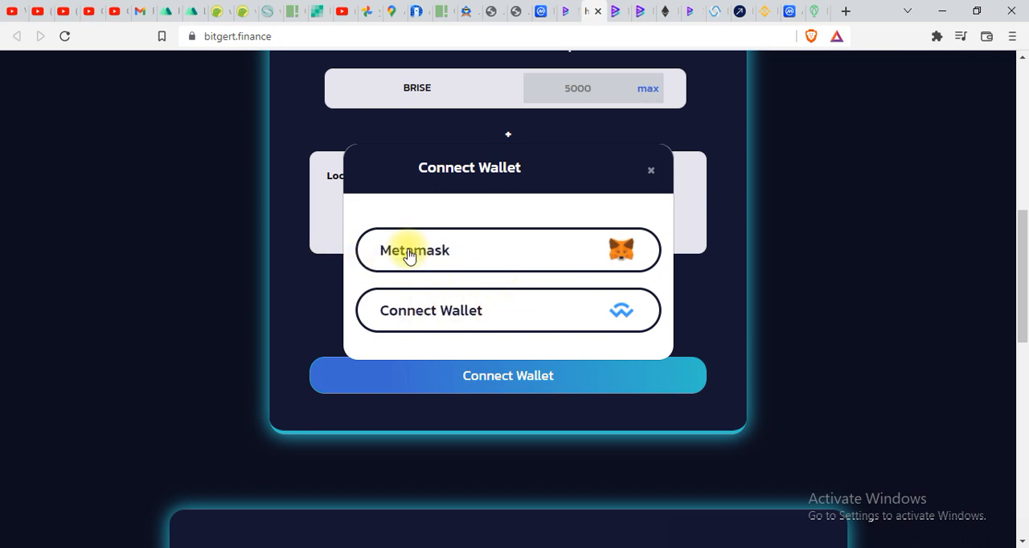
mouse_move(651, 170)
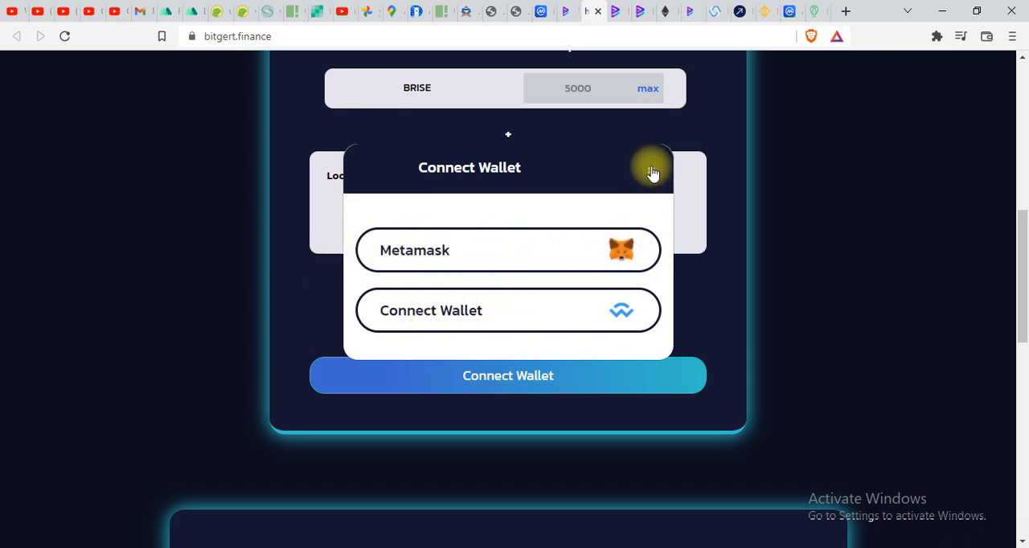
click(652, 171)
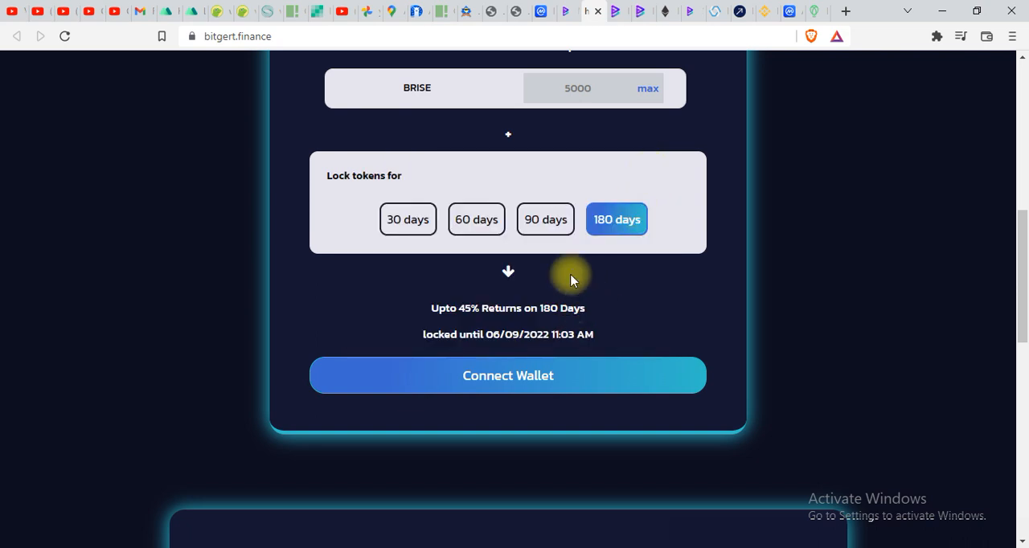
scroll(up, 3)
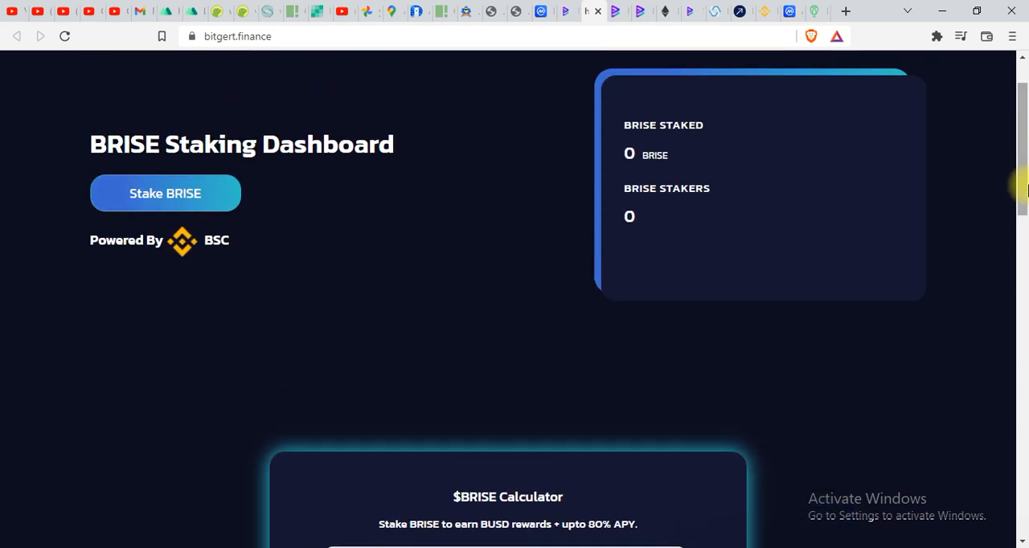
scroll(up, 3)
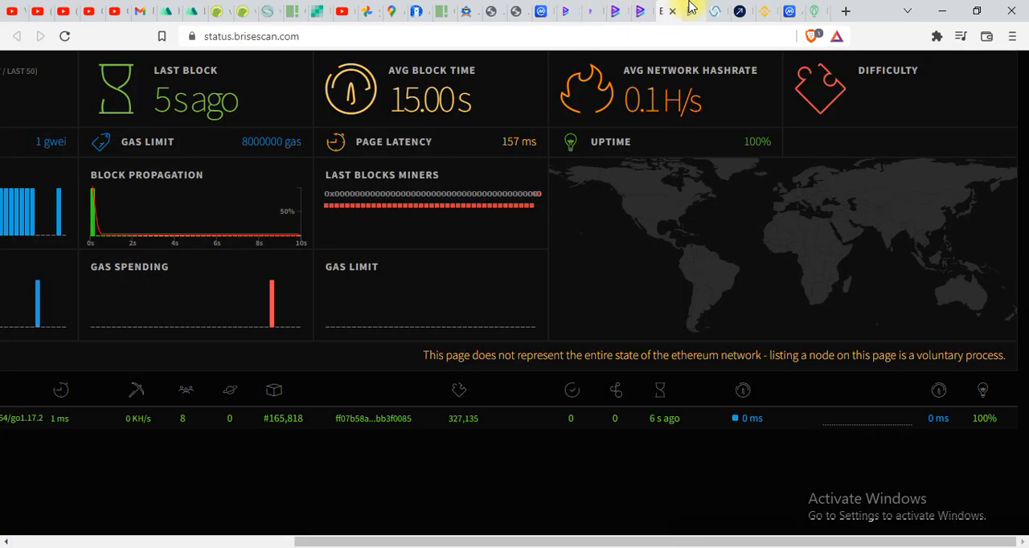
View the Knit Finance entry on the Bitgert ecosystem page, then go to the knit.finance site.
click(679, 10)
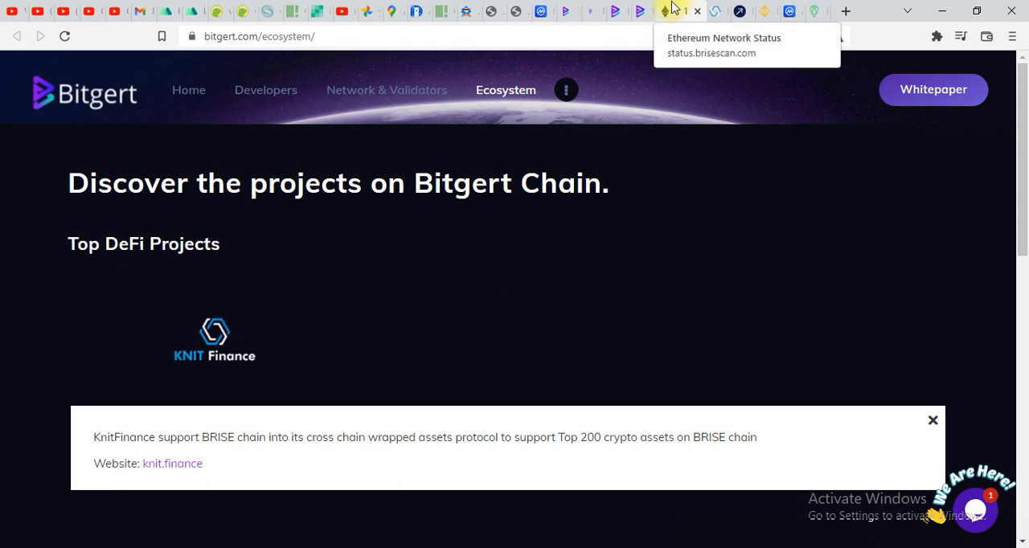
mouse_move(587, 483)
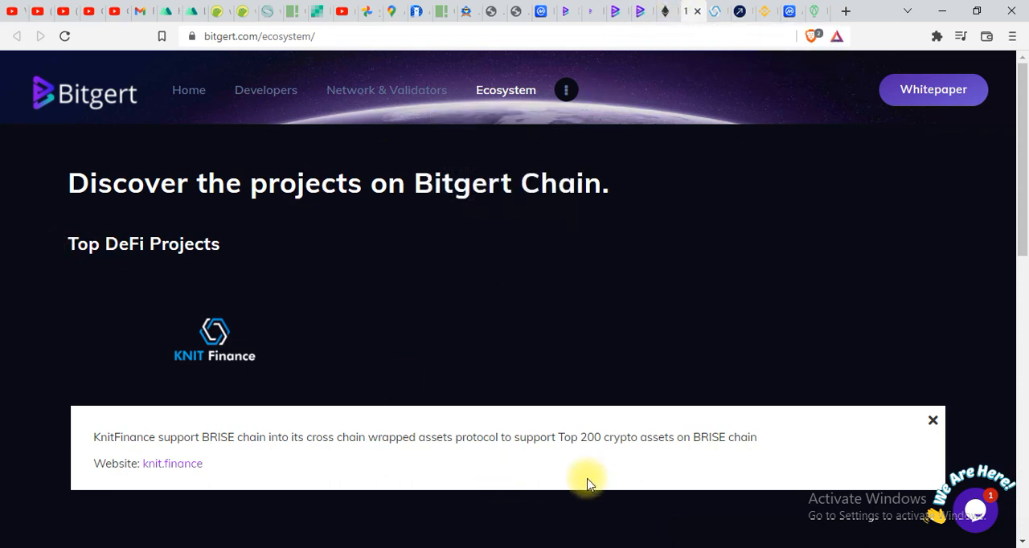
mouse_move(257, 395)
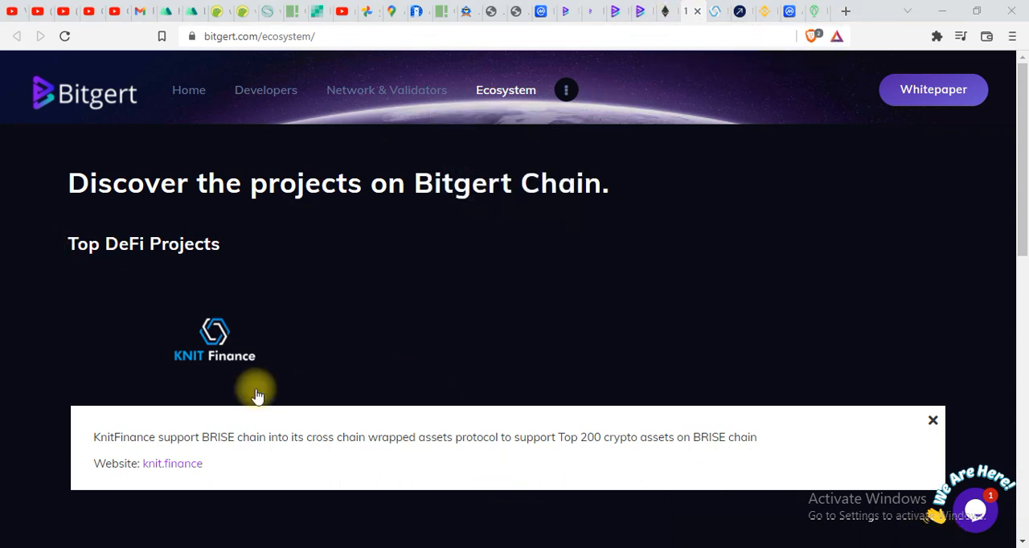
mouse_move(251, 358)
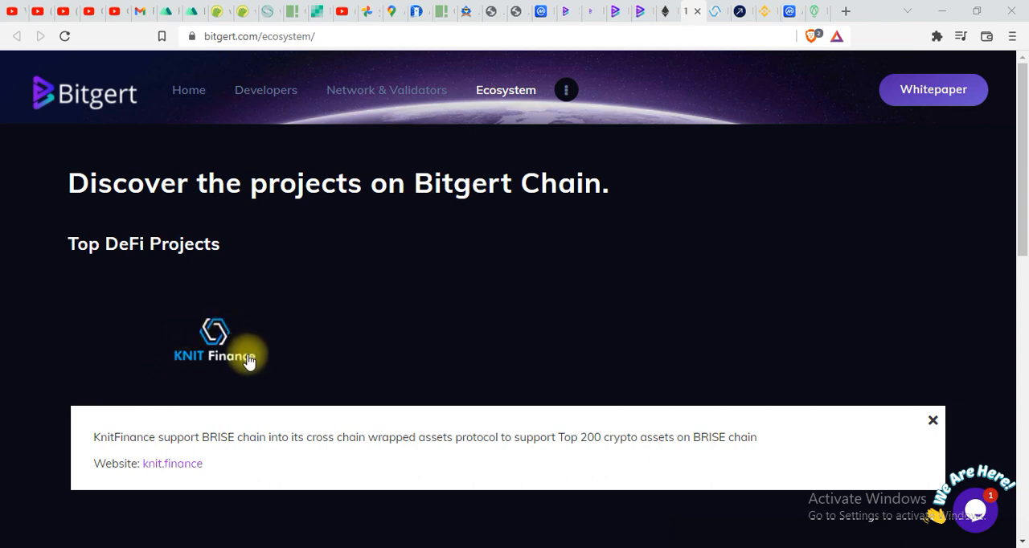
mouse_move(232, 434)
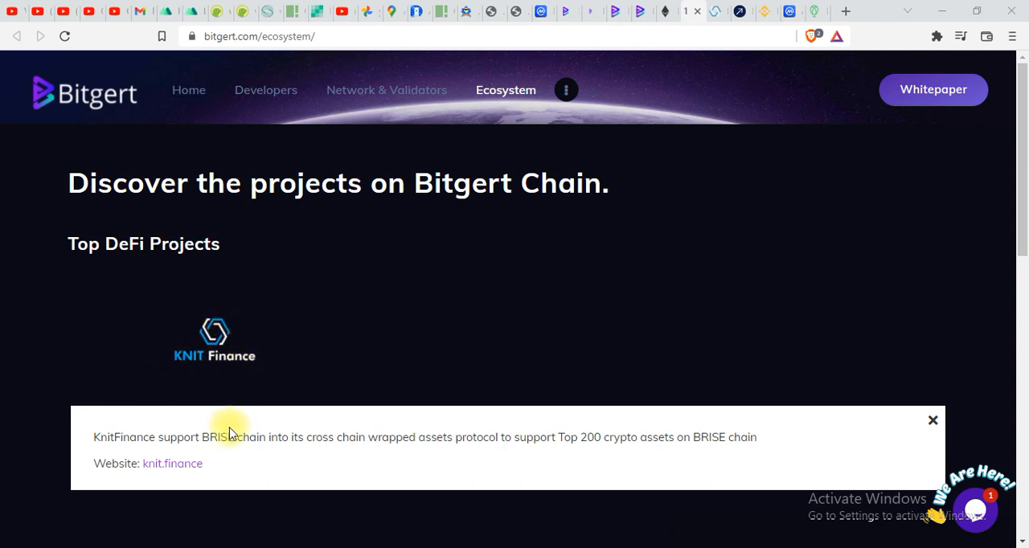
click(566, 90)
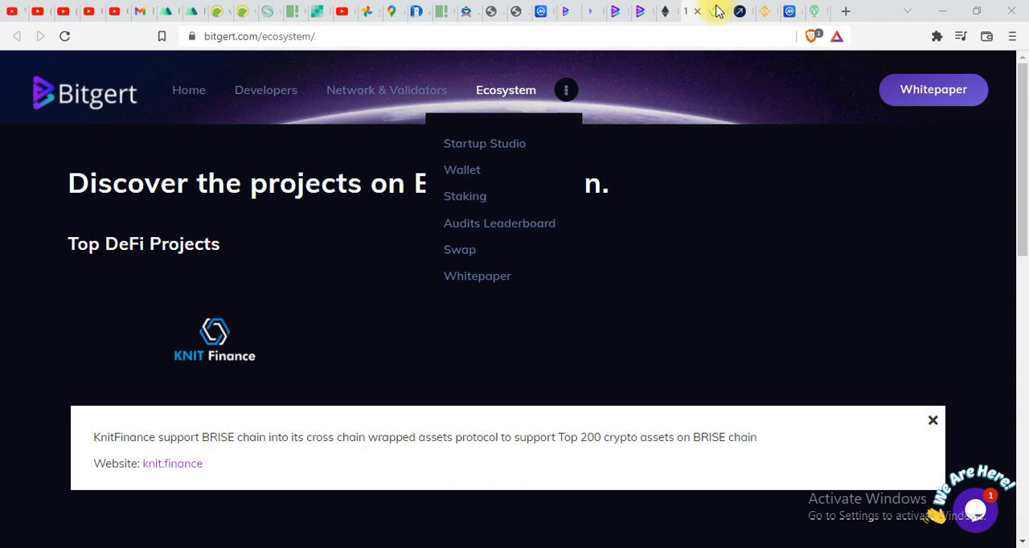
click(172, 463)
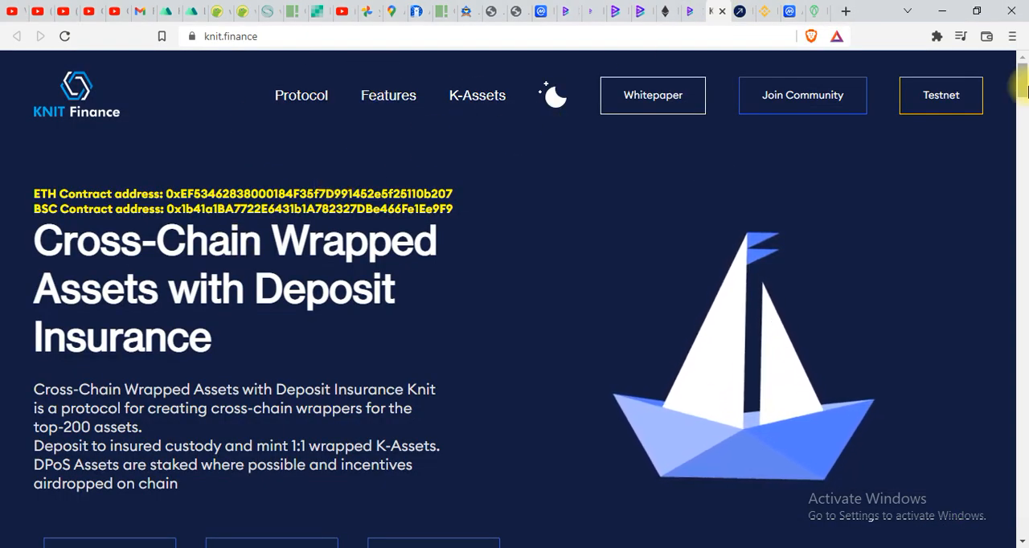
Scroll Knit Finance through Features, Token Metrics, Our Team and Partners sections.
scroll(down, 3)
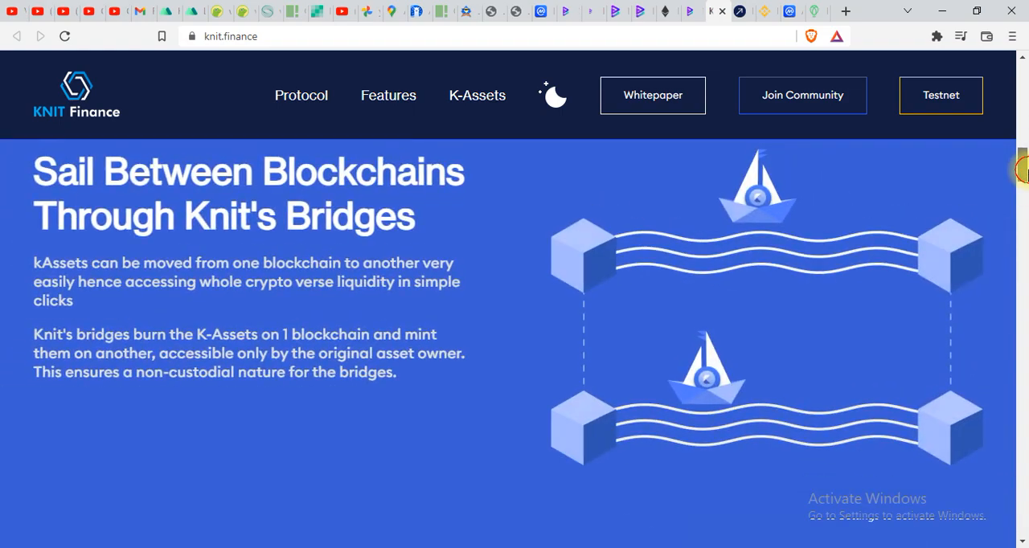
scroll(down, 3)
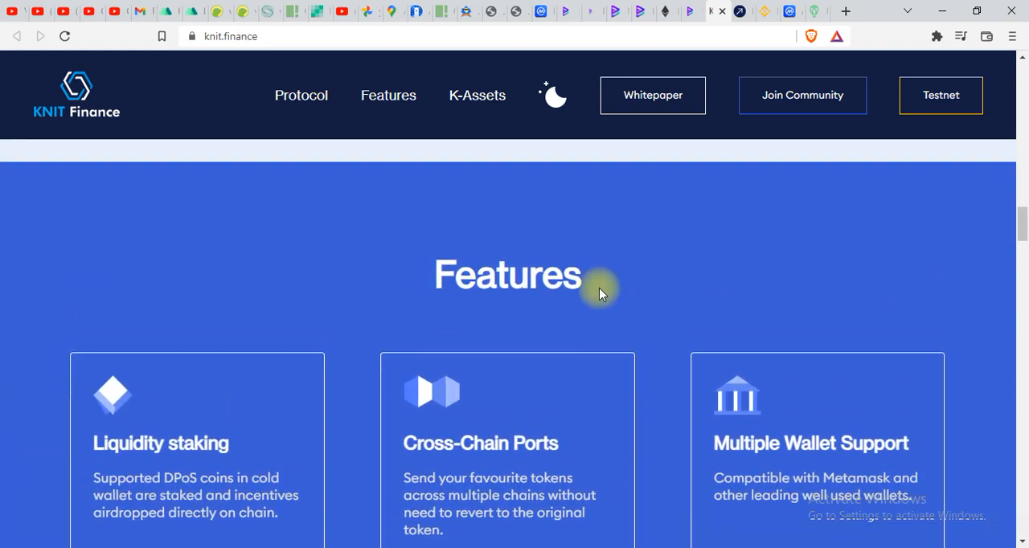
scroll(down, 3)
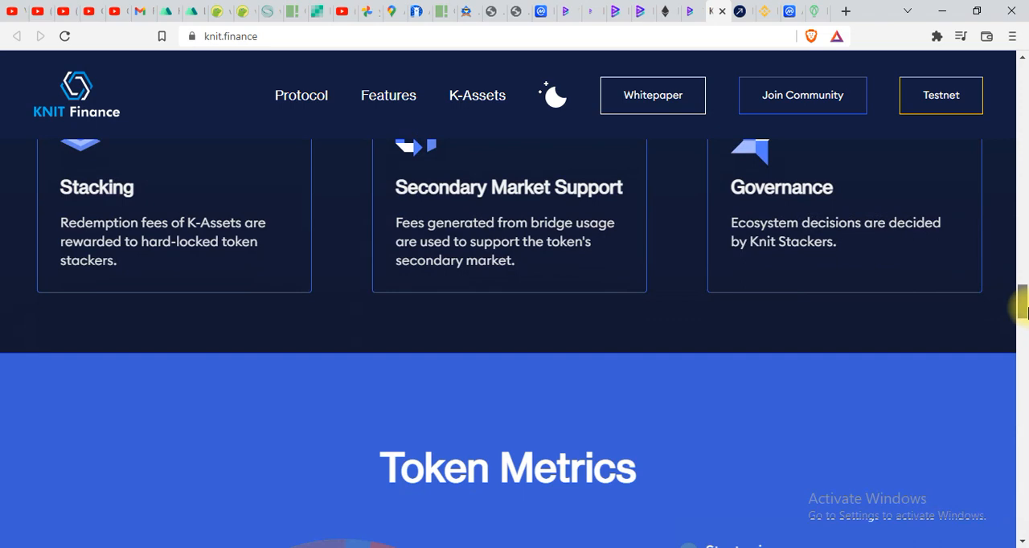
scroll(down, 3)
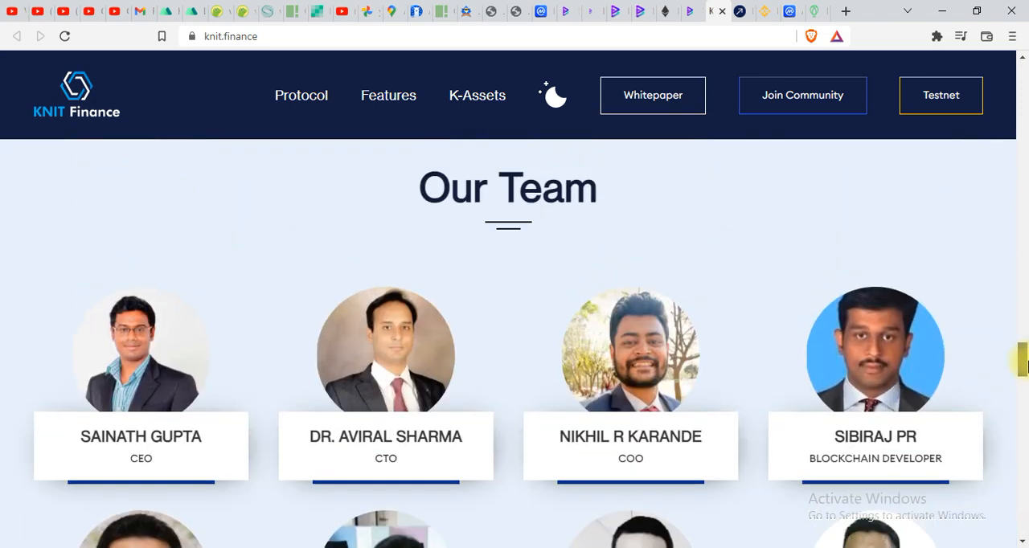
scroll(down, 3)
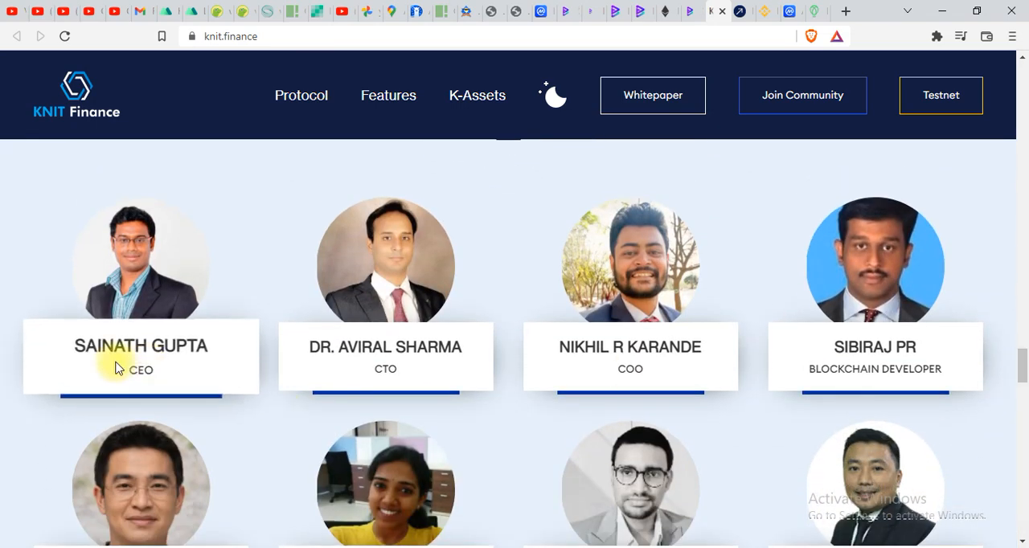
mouse_move(386, 354)
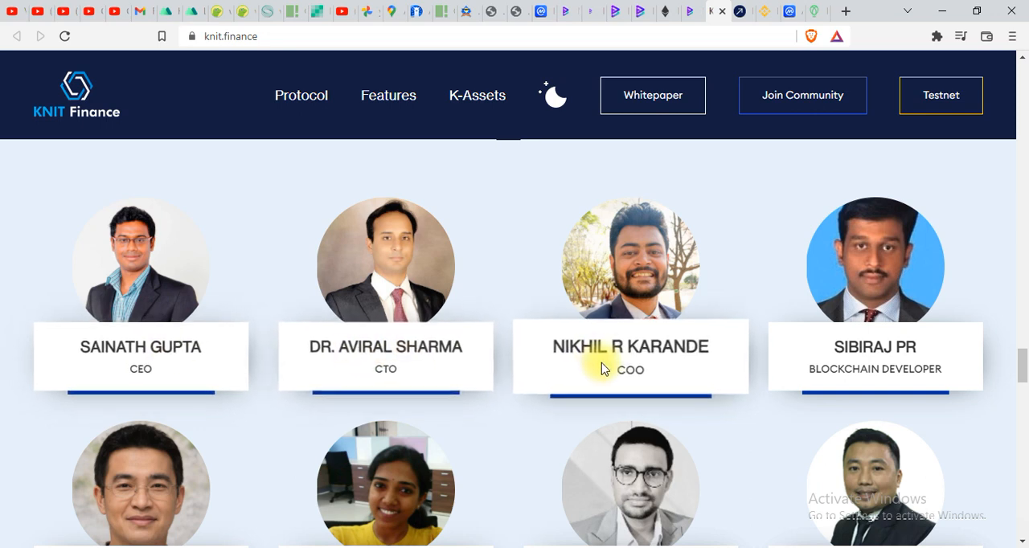
mouse_move(891, 354)
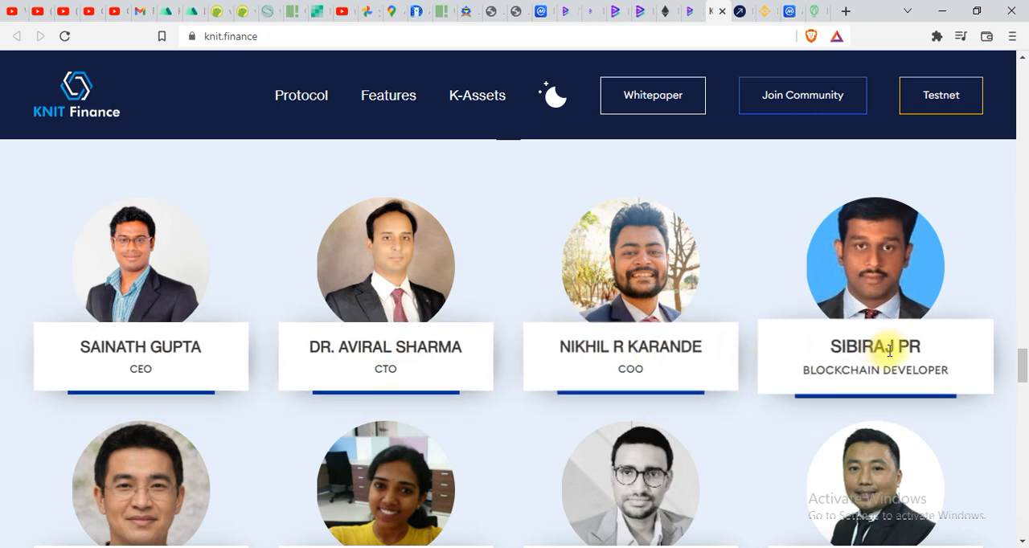
scroll(down, 3)
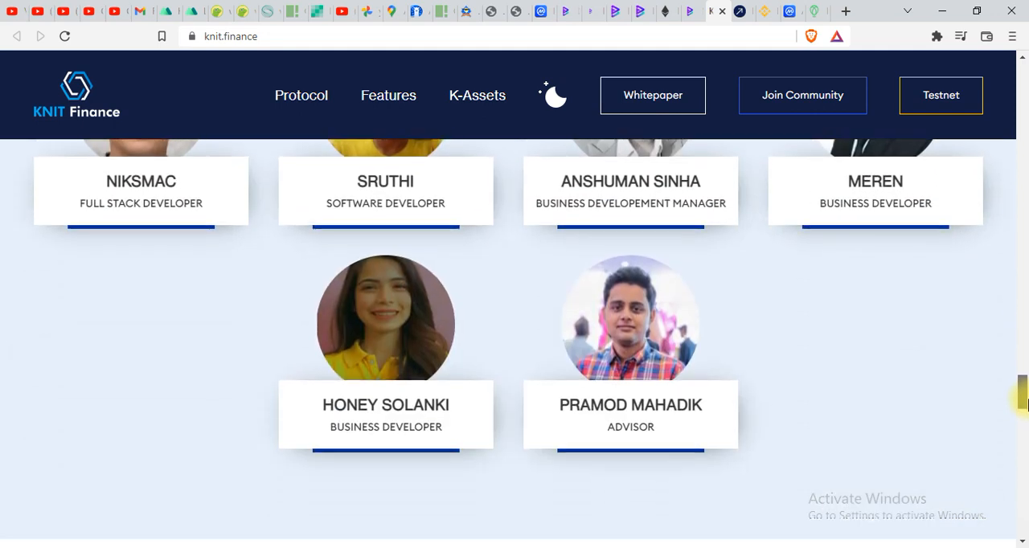
scroll(down, 3)
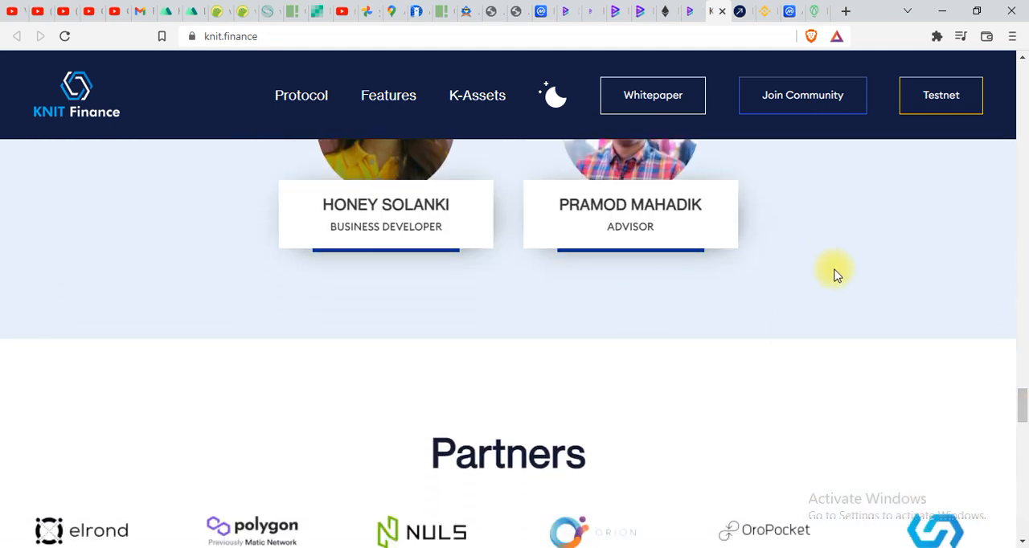
scroll(down, 3)
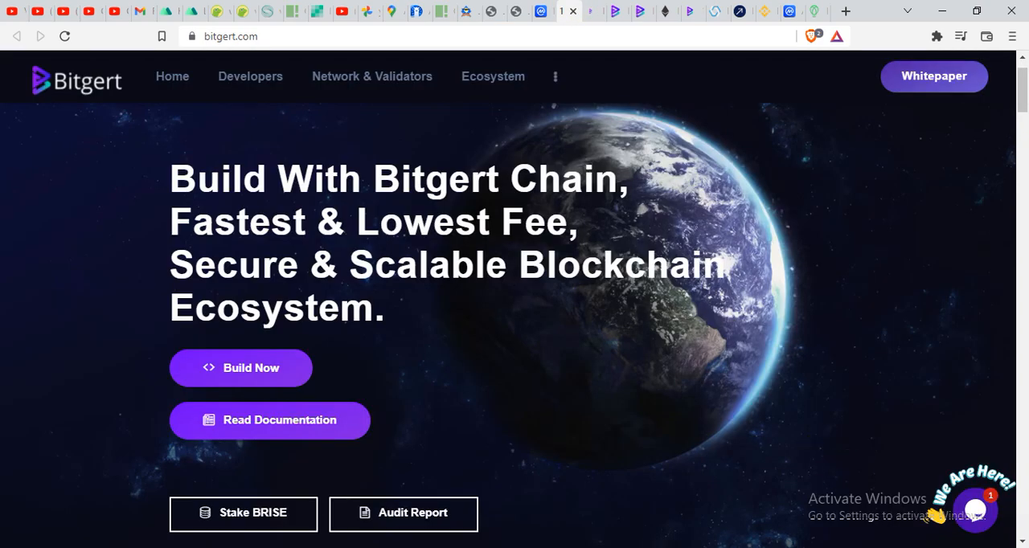
Scroll bitgert.com down to the Exchange Partners section featuring the gate.io card.
scroll(down, 3)
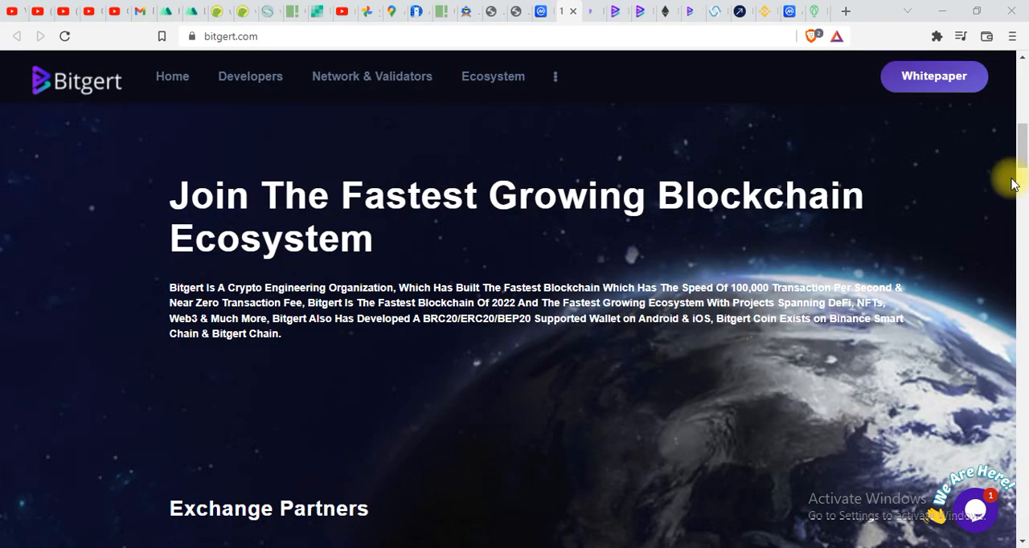
scroll(down, 3)
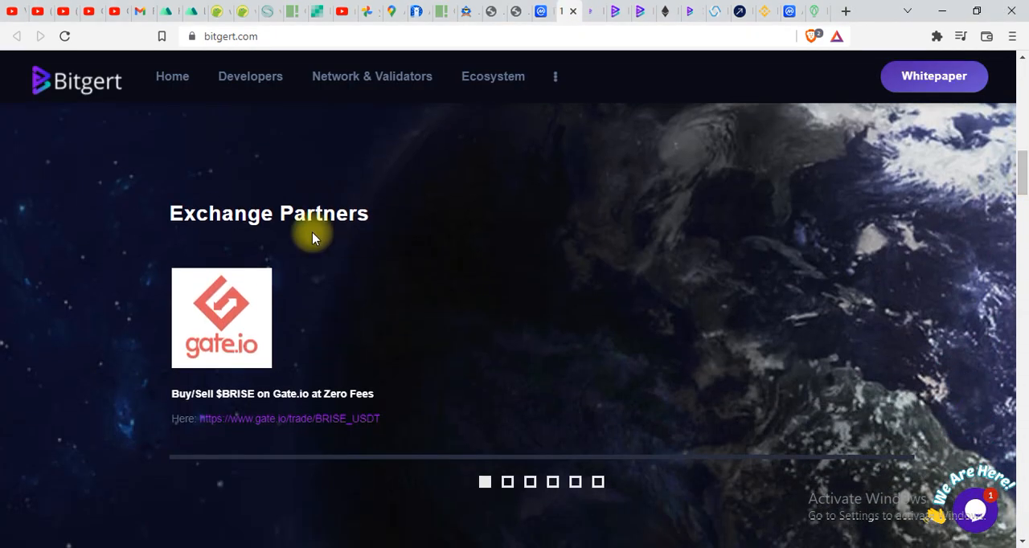
mouse_move(254, 367)
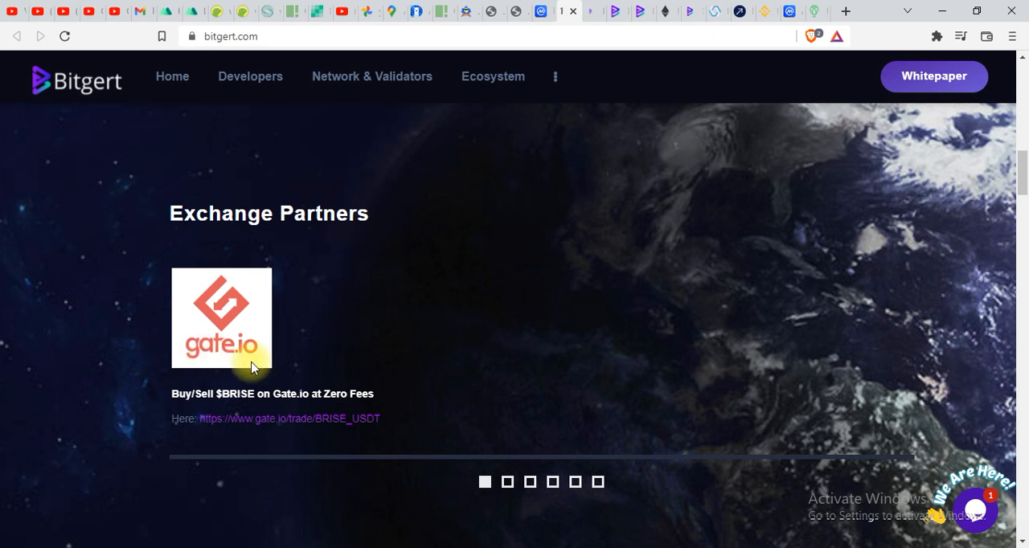
mouse_move(216, 393)
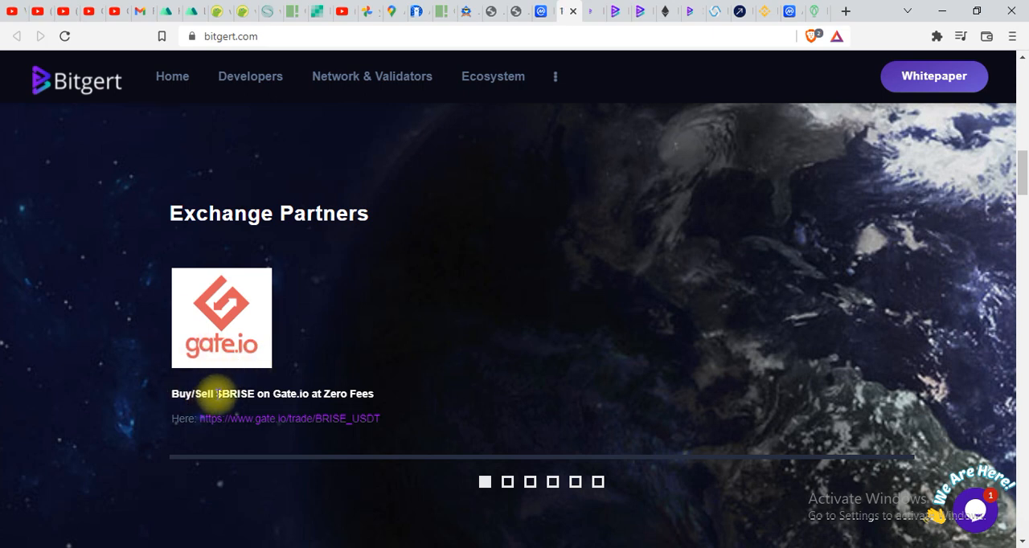
mouse_move(338, 383)
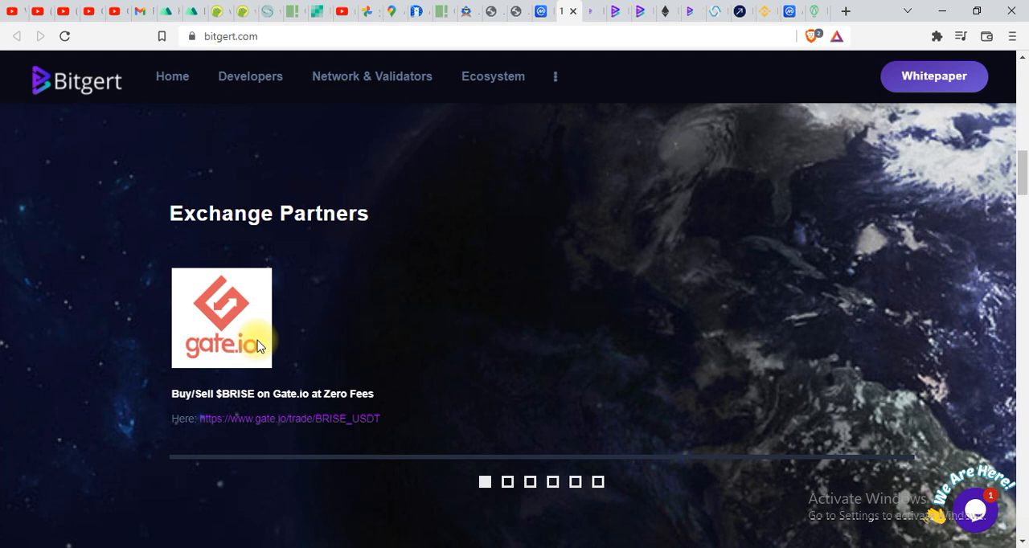
mouse_move(821, 473)
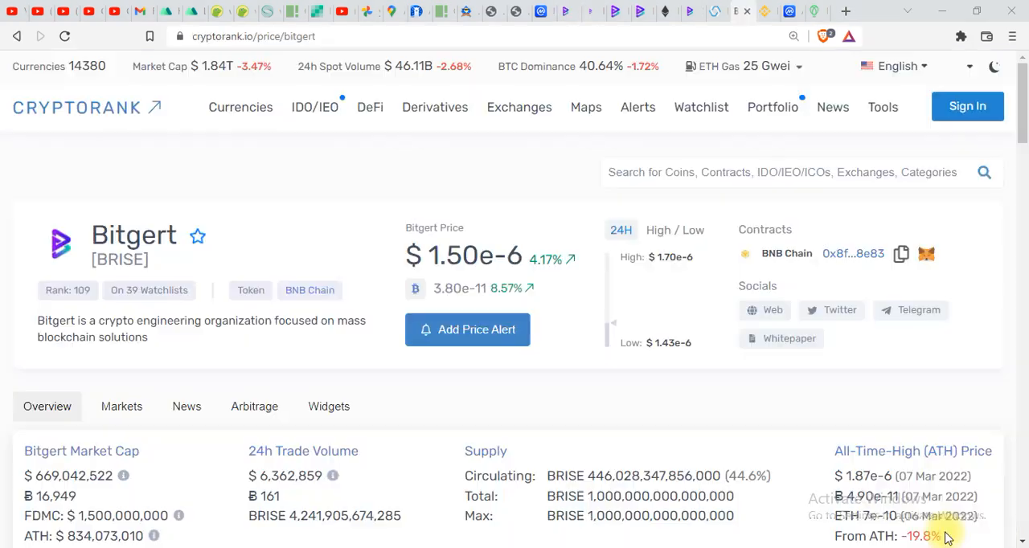
mouse_move(3, 74)
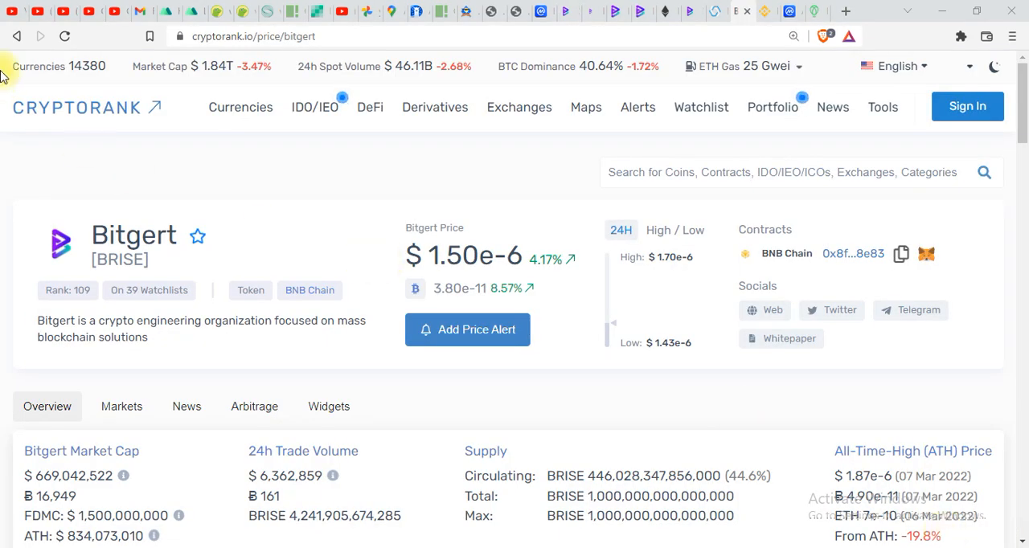
mouse_move(74, 132)
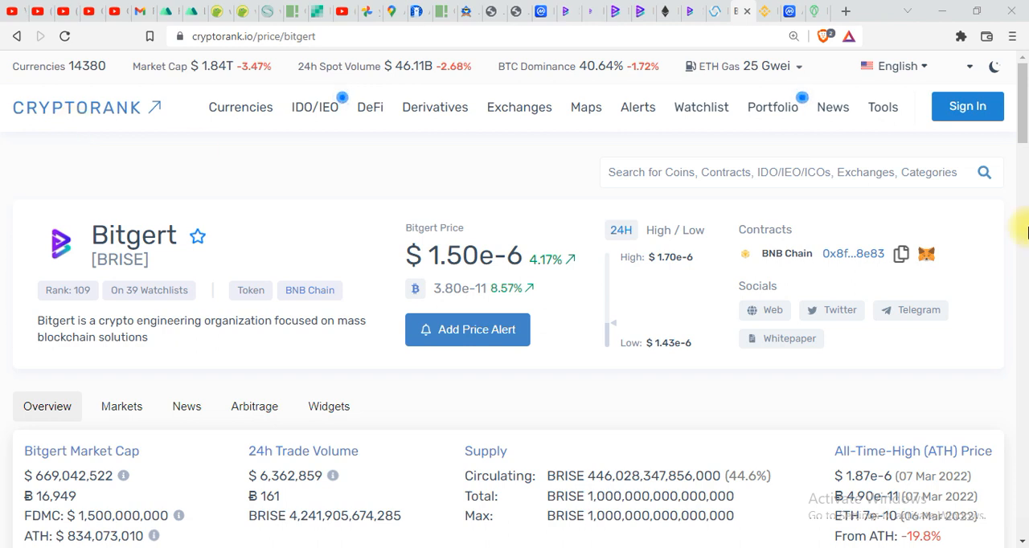
Scroll CryptoRank's Bitgert page to the Overview with Market Cap, Supply and ATH Price.
scroll(down, 3)
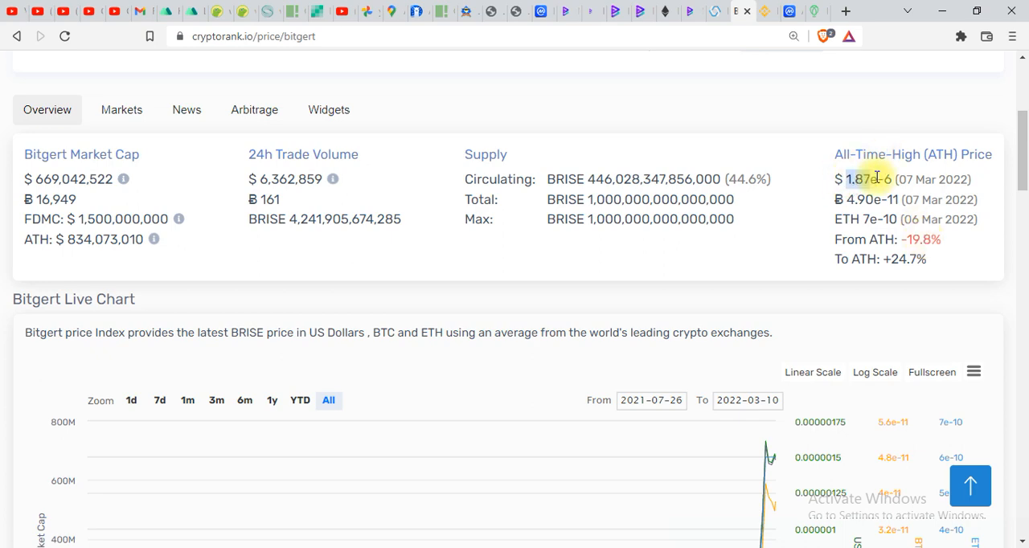
Scroll past the Live Chart and returns tables to the BRISE-USD Price Change and Annual Price tables.
scroll(down, 3)
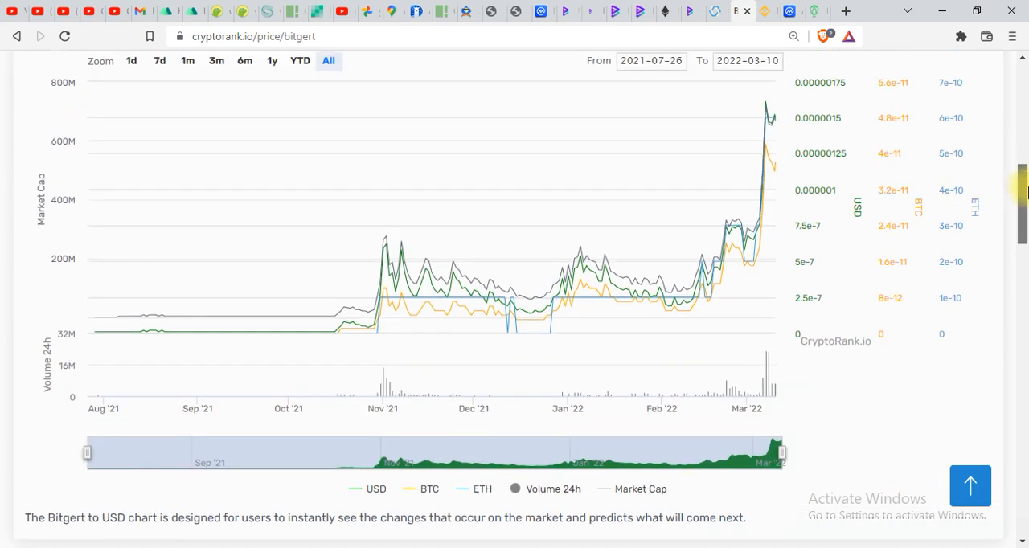
scroll(down, 3)
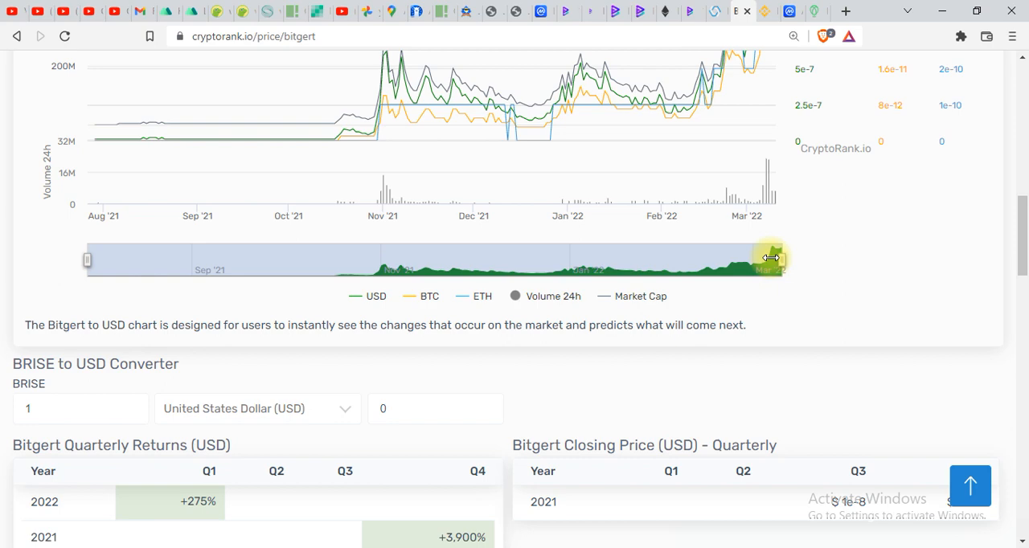
scroll(down, 3)
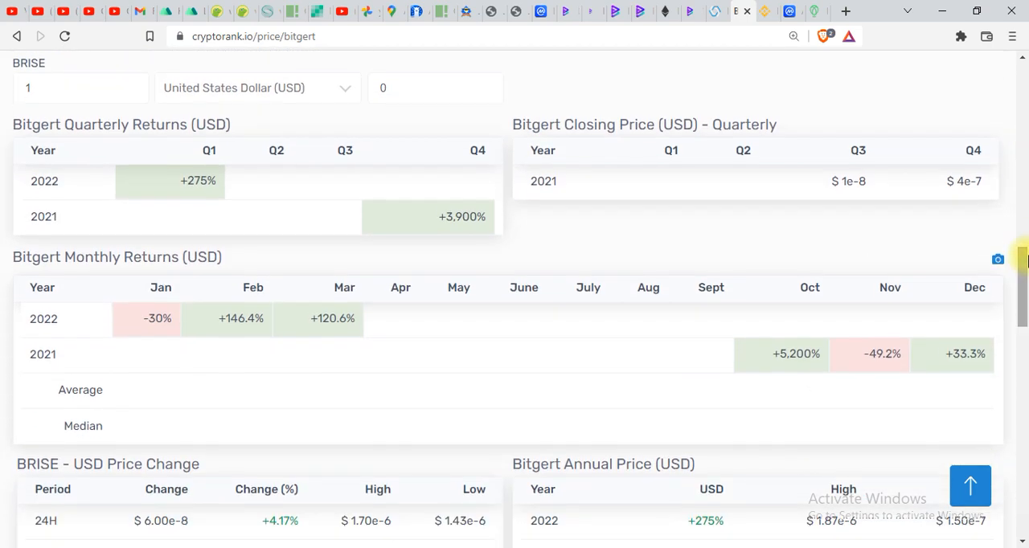
scroll(down, 3)
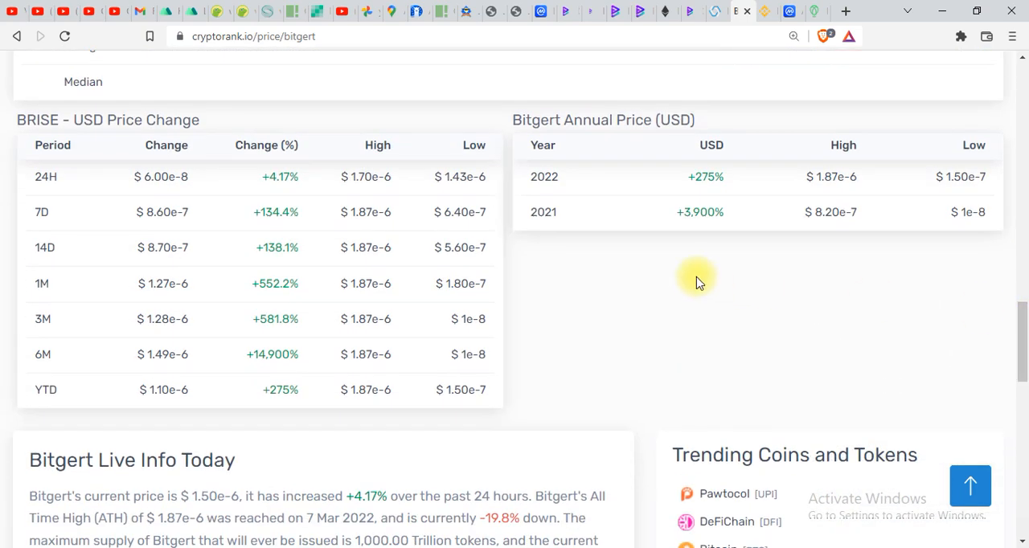
mouse_move(682, 206)
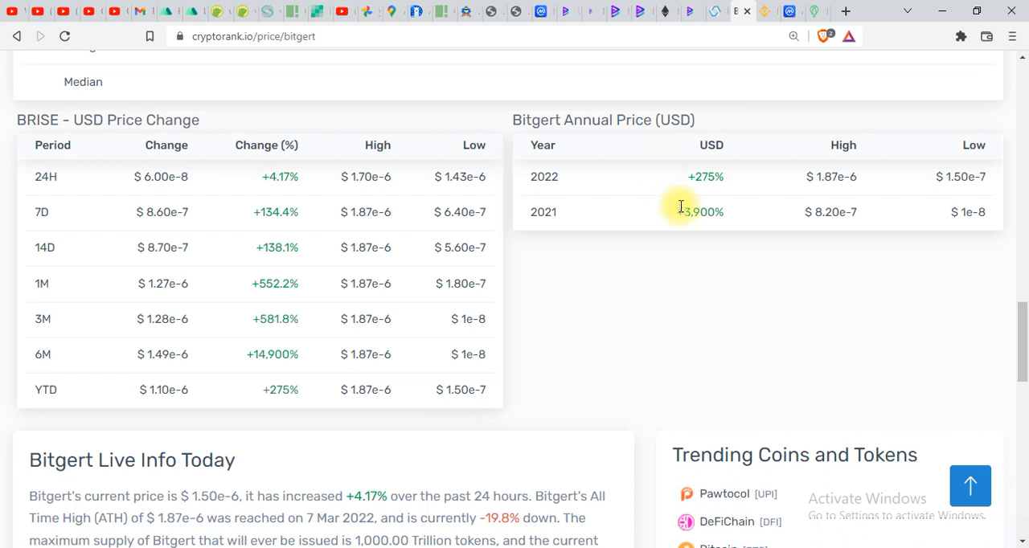
mouse_move(685, 213)
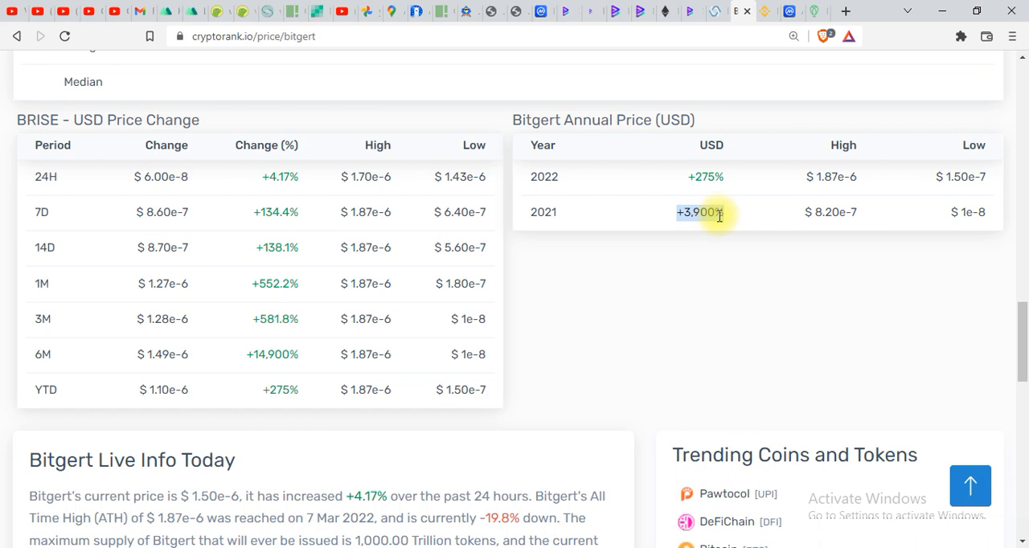
mouse_move(544, 177)
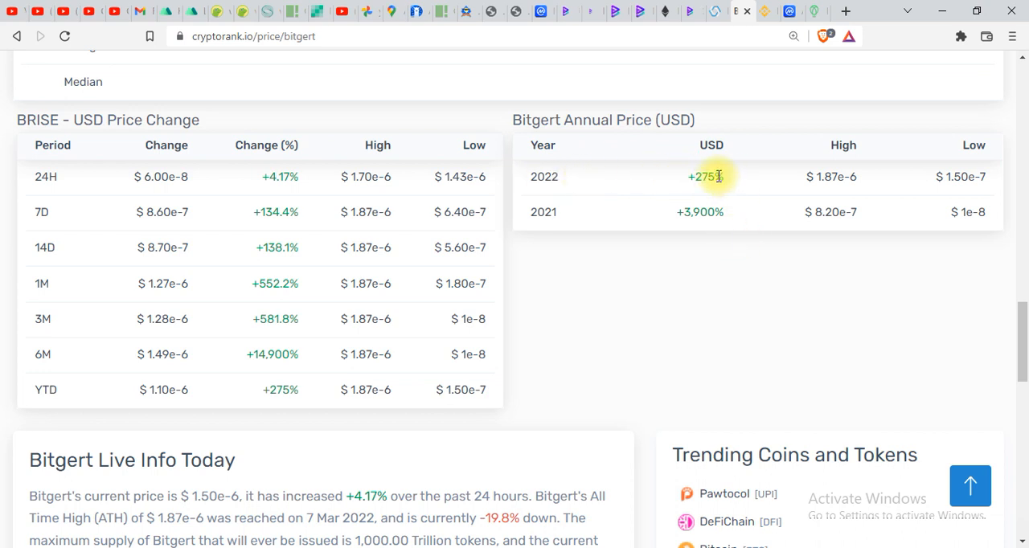
mouse_move(706, 177)
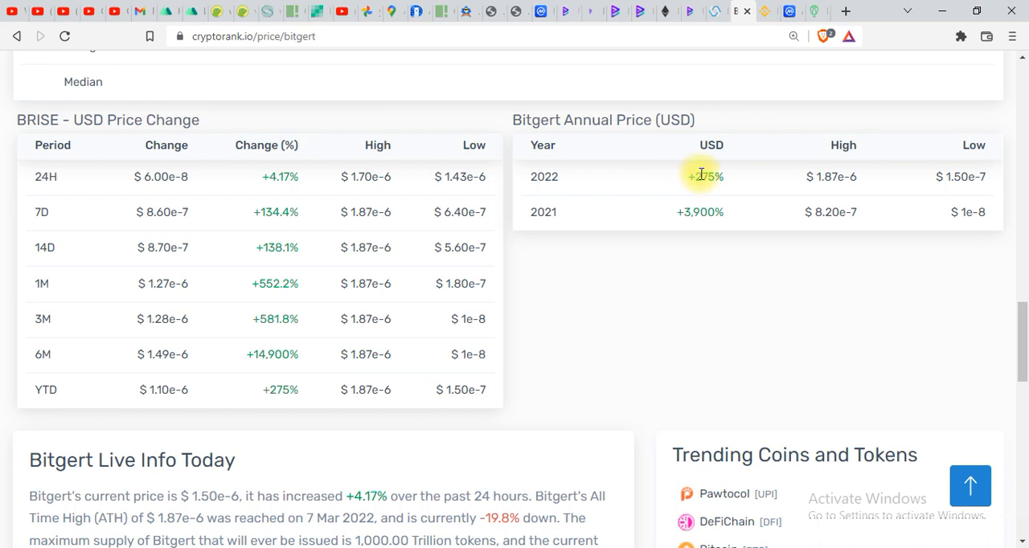
mouse_move(409, 250)
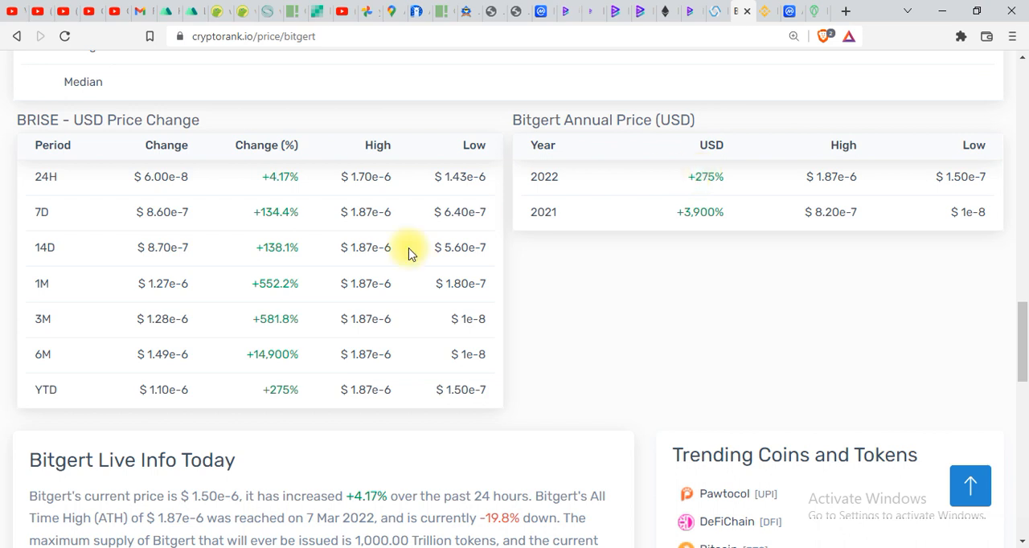
mouse_move(287, 283)
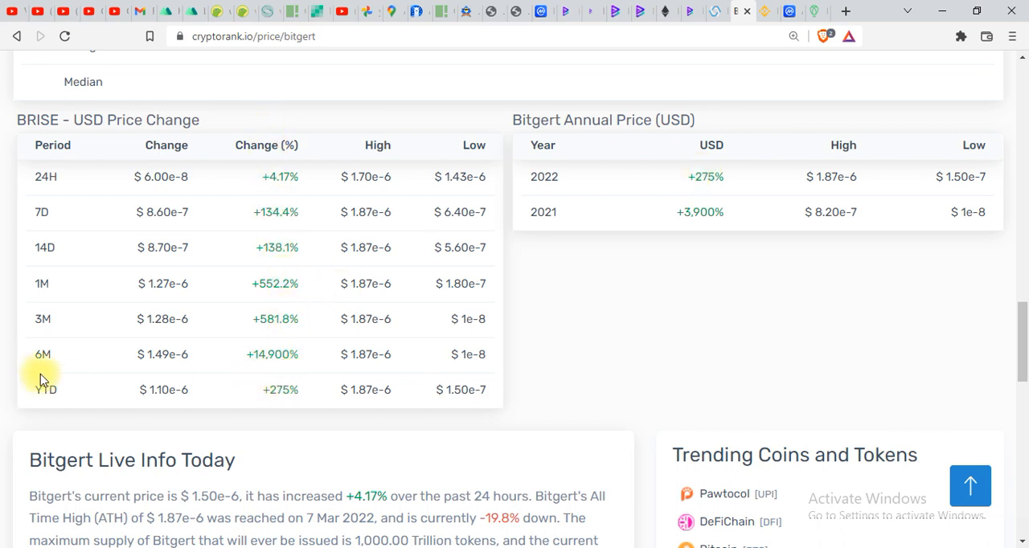
mouse_move(277, 362)
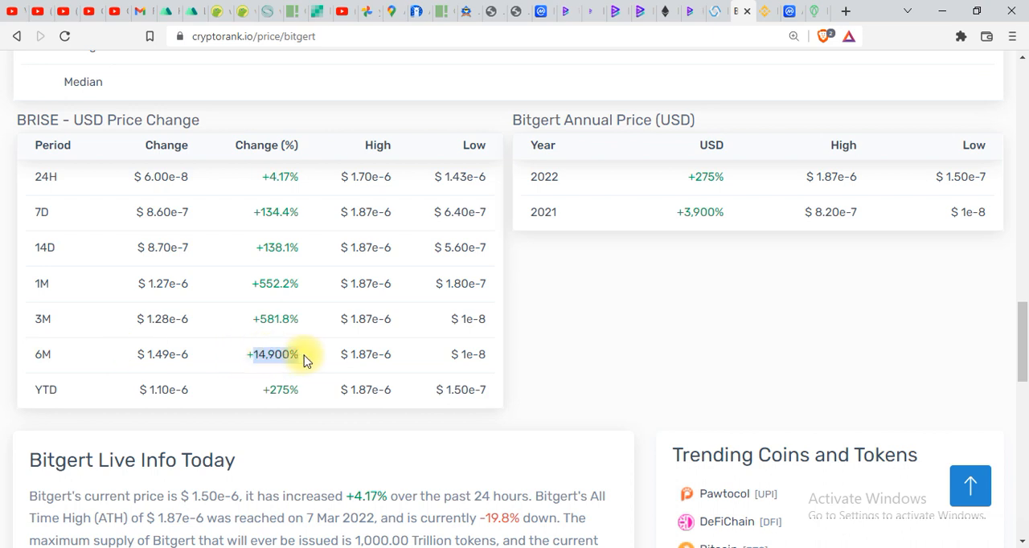
mouse_move(256, 319)
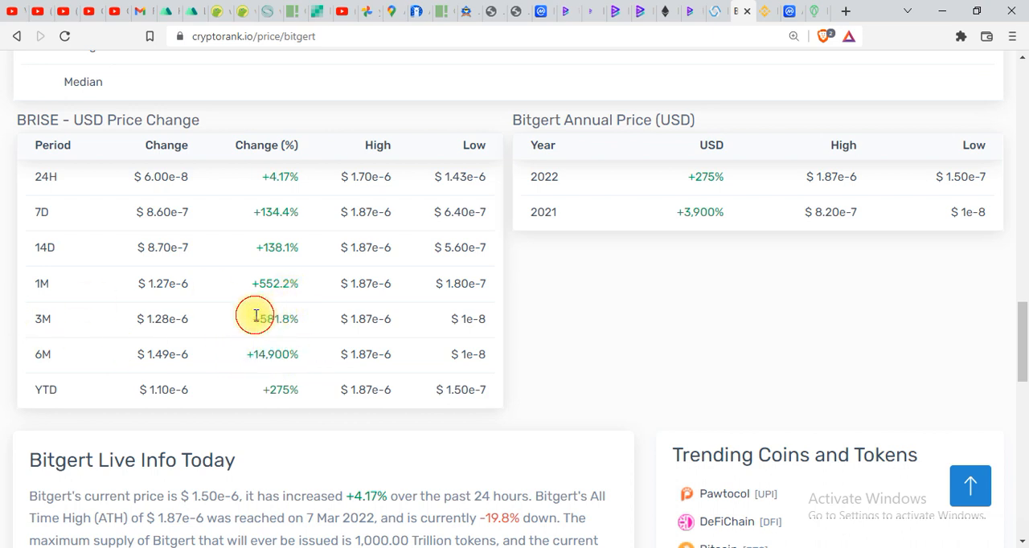
double_click(275, 318)
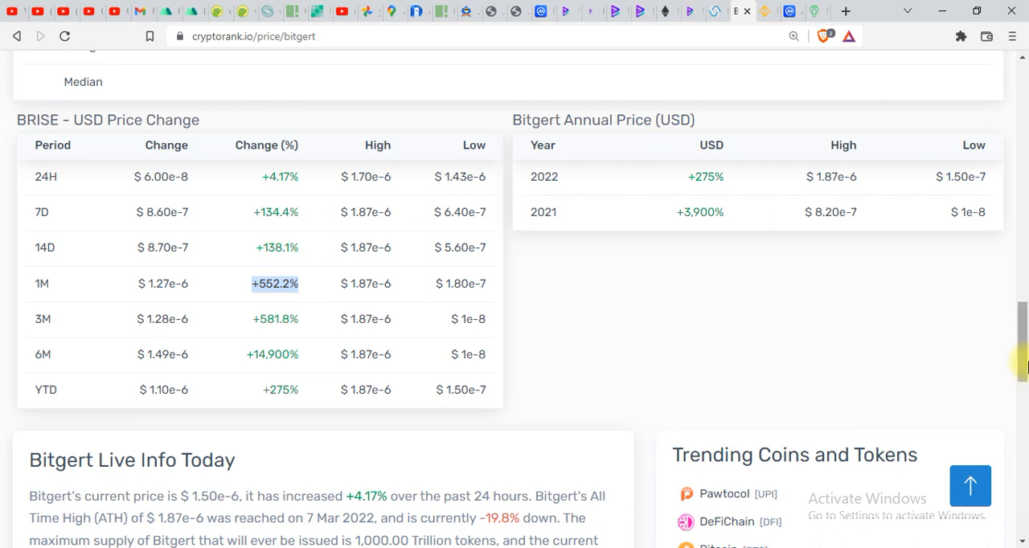
scroll(down, 3)
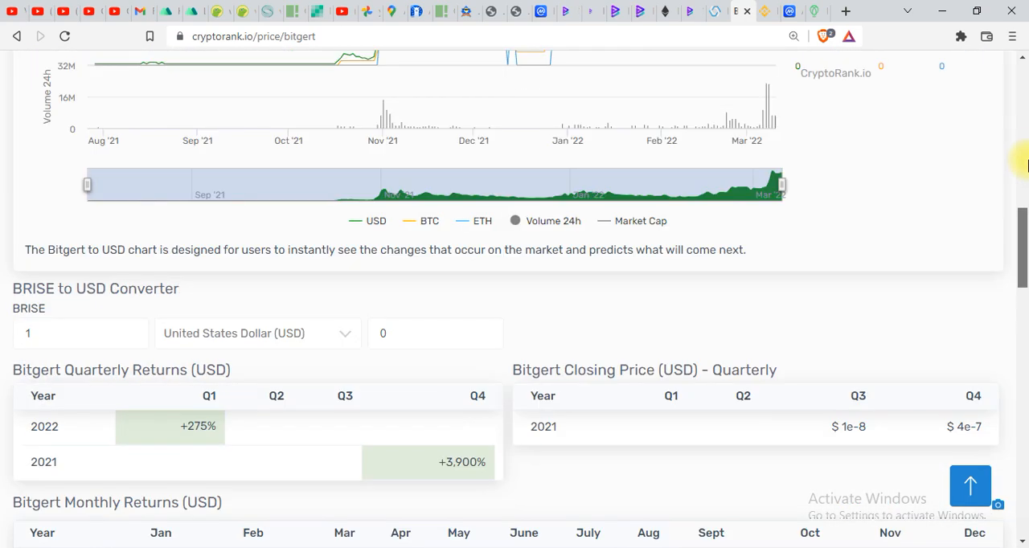
Scroll back to the top of the Bitgert price page, then switch to the YouTube Studio tab.
scroll(up, 3)
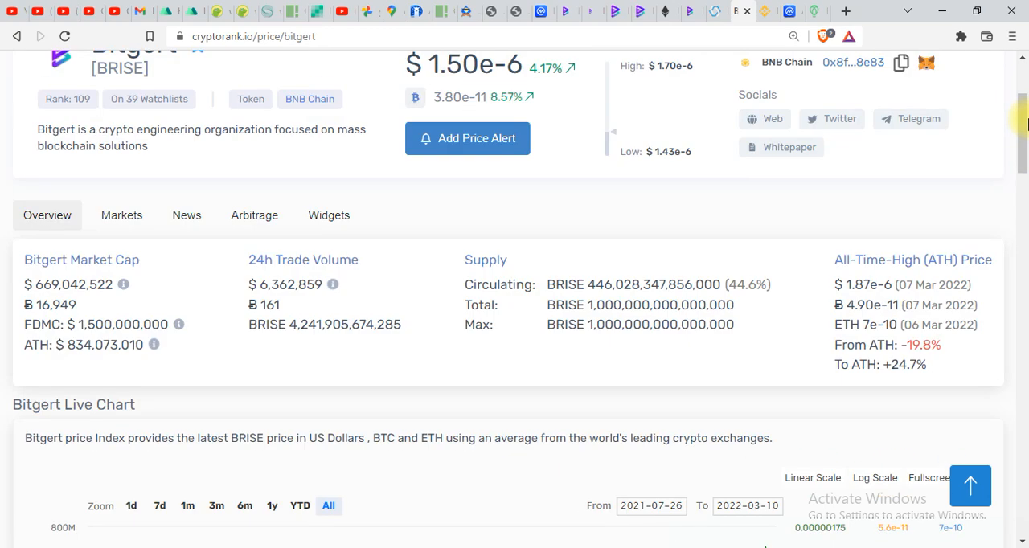
scroll(up, 3)
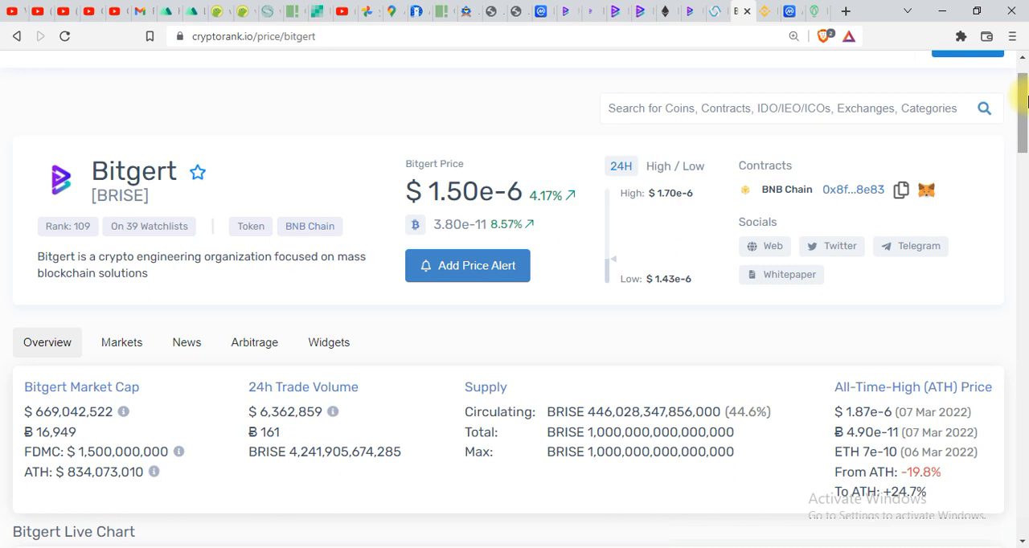
mouse_move(860, 38)
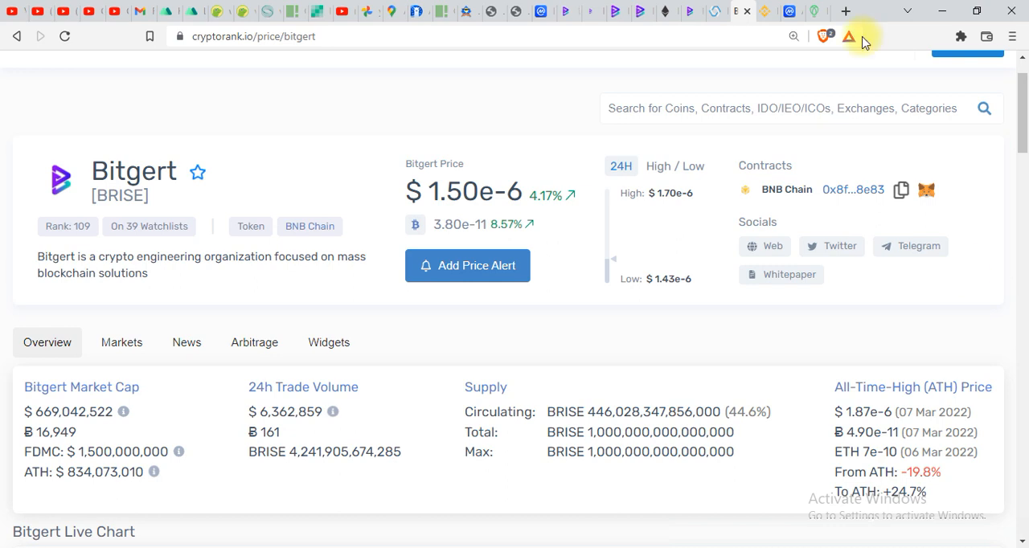
click(846, 10)
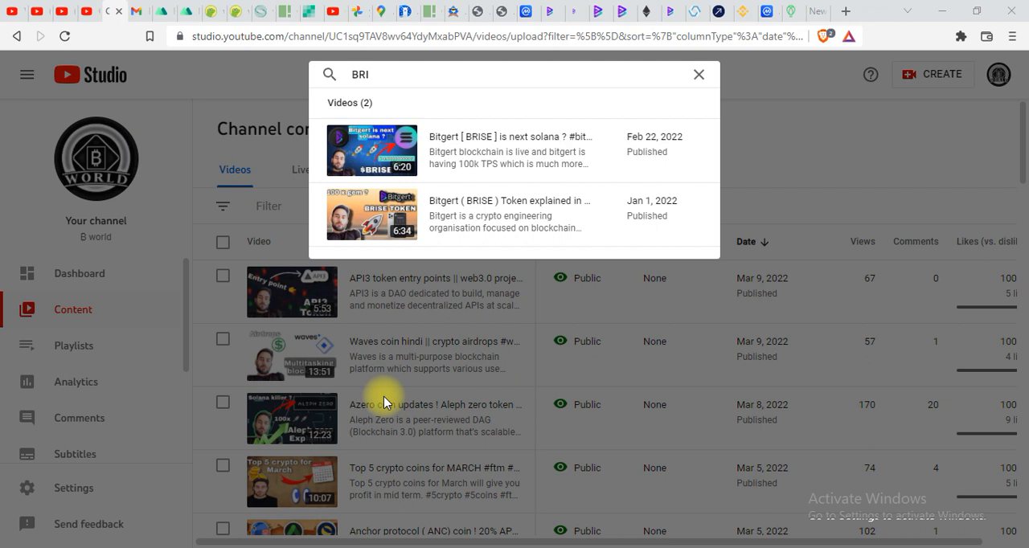
mouse_move(637, 215)
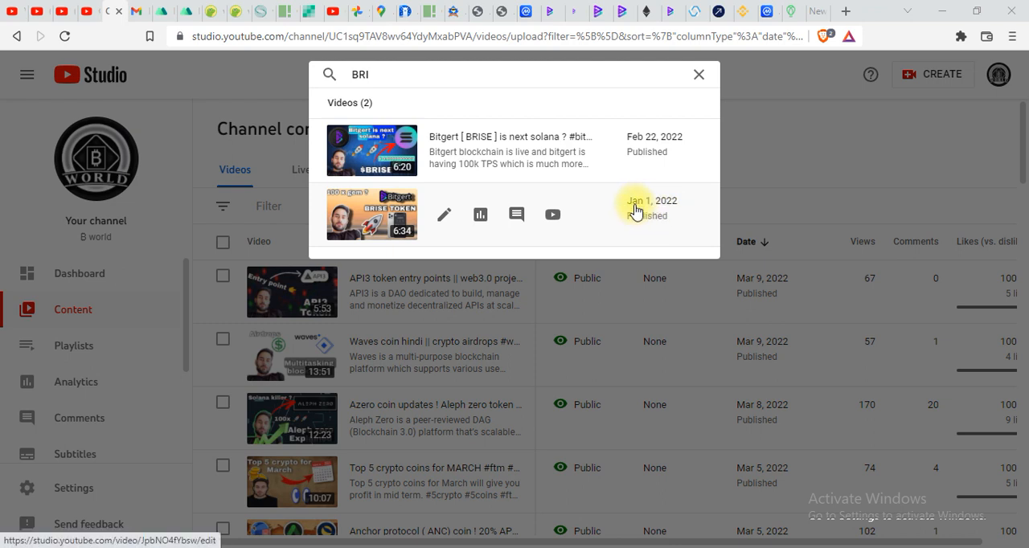
mouse_move(636, 103)
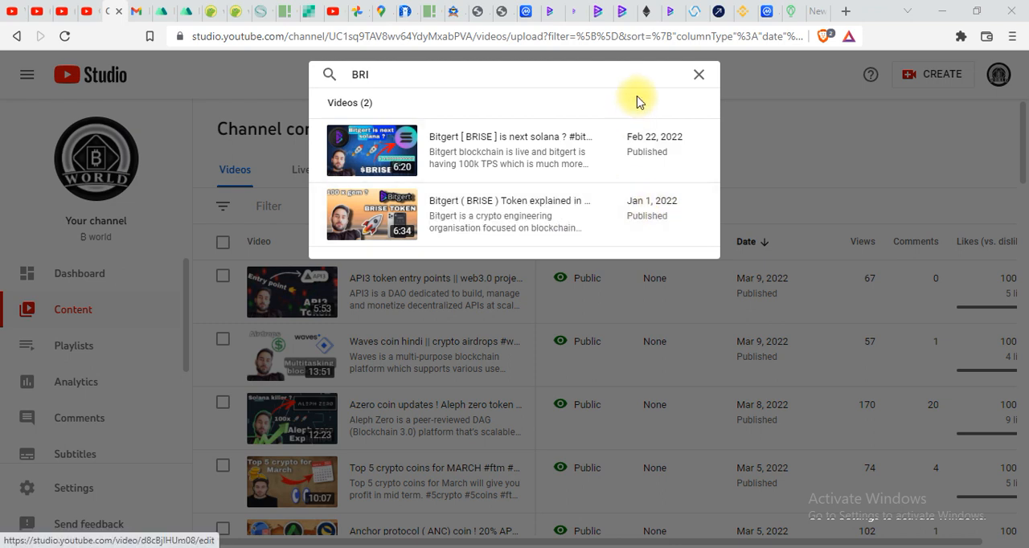
mouse_move(640, 199)
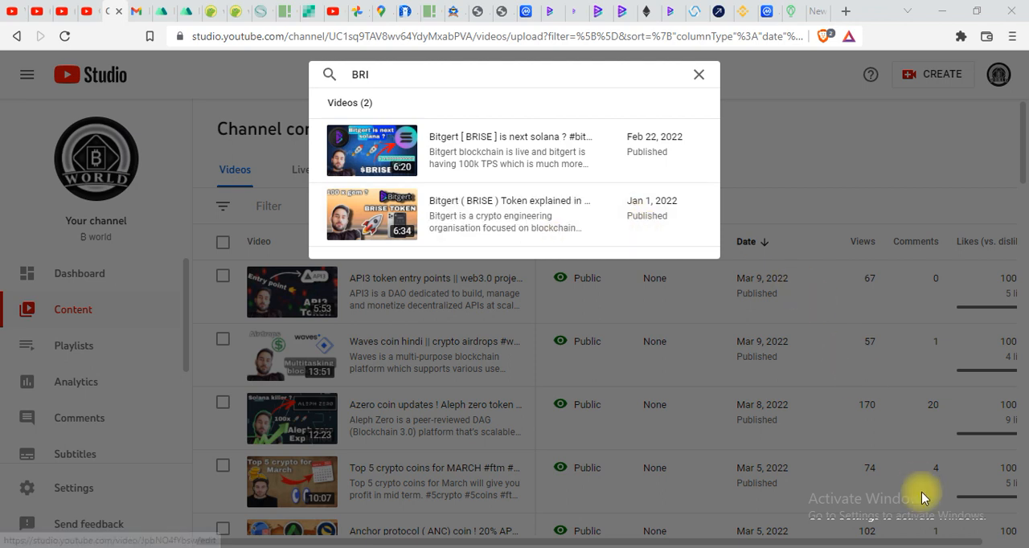
mouse_move(677, 247)
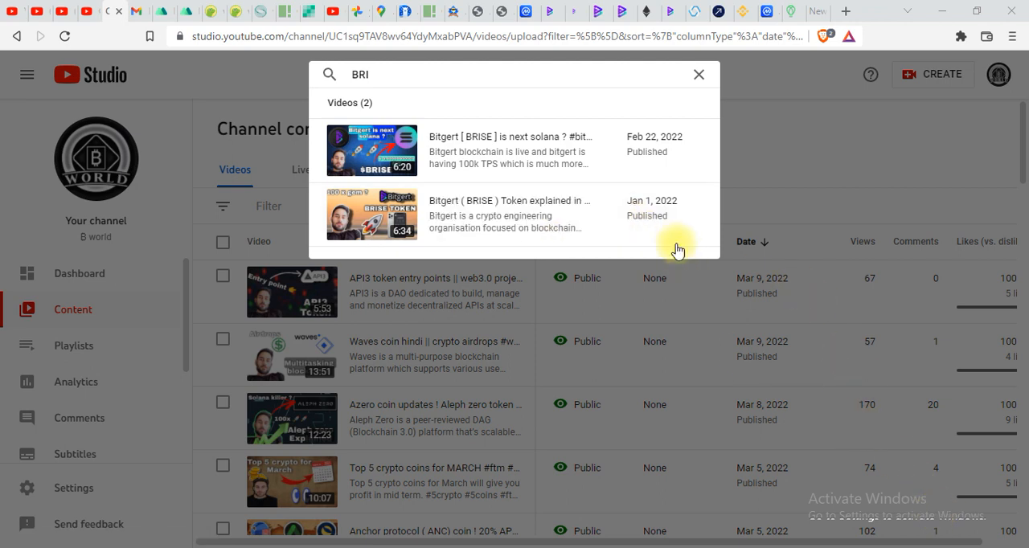
mouse_move(652, 230)
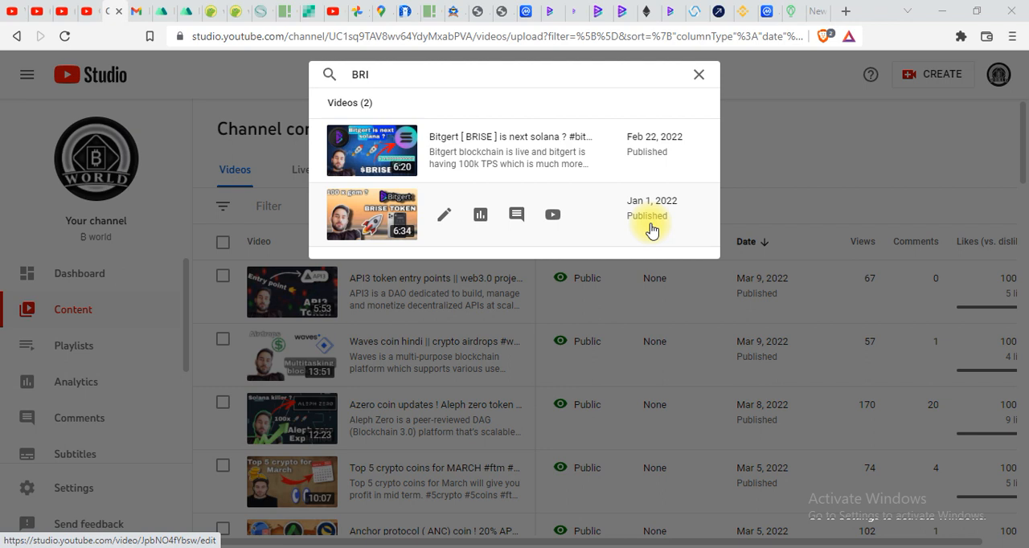